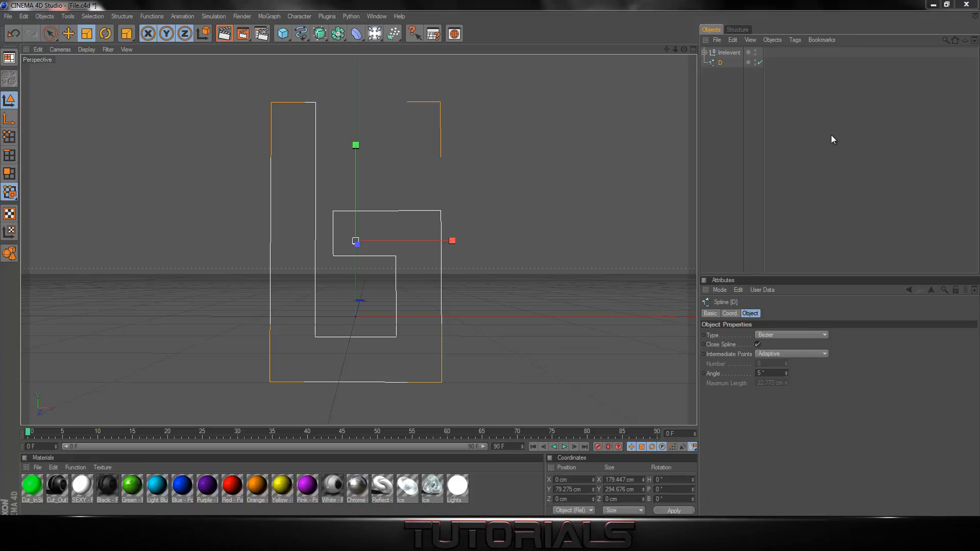
{"action": "mouse_move", "coordinate": [681, 139]}
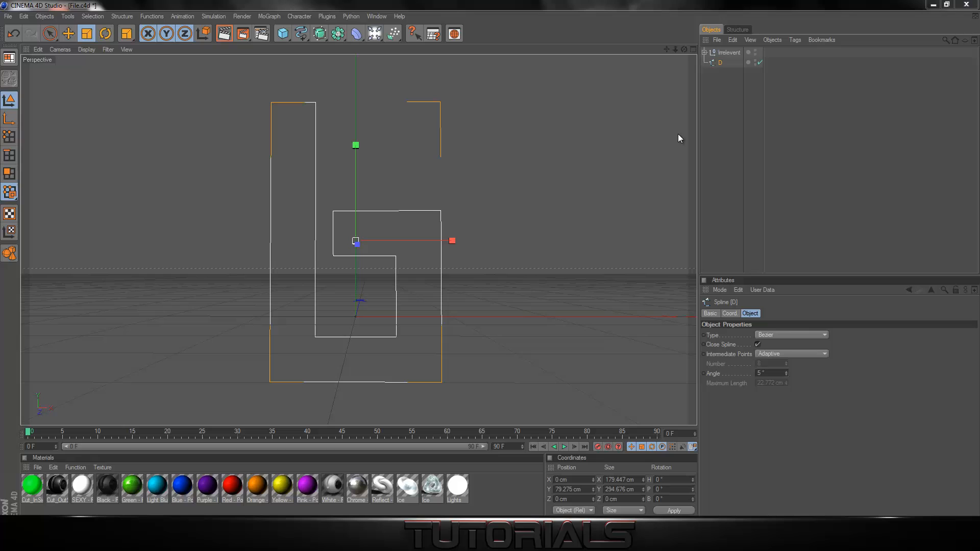
{"action": "mouse_move", "coordinate": [472, 169]}
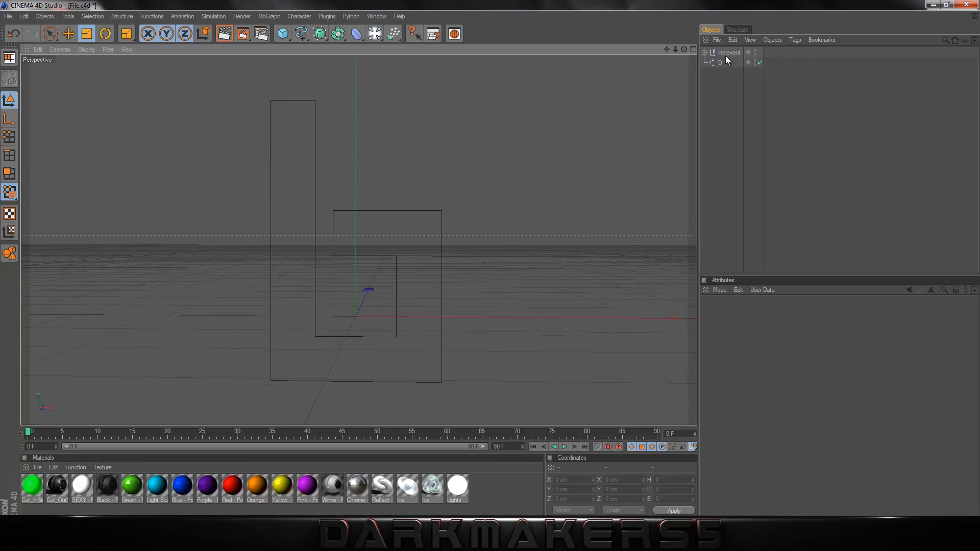
Step: Close the Picture Viewer, briefly add and delete a Text spline, then reselect the D outline spline
{"action": "left_click", "coordinate": [720, 62]}
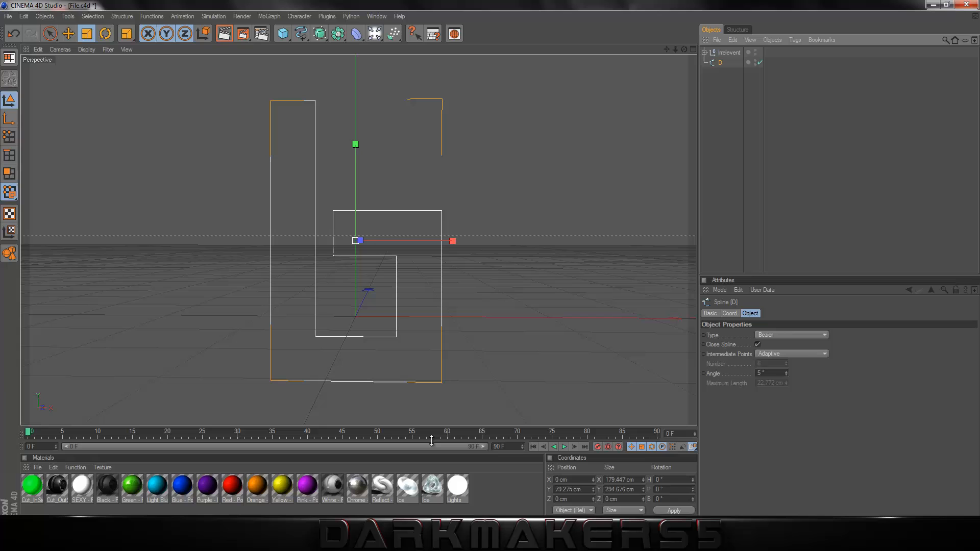
{"action": "mouse_move", "coordinate": [338, 441]}
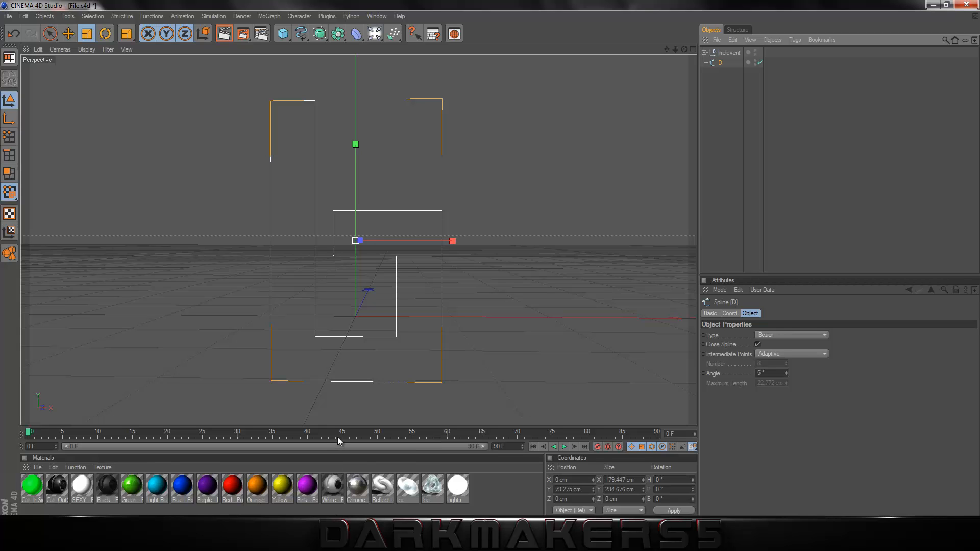
{"action": "mouse_move", "coordinate": [408, 428]}
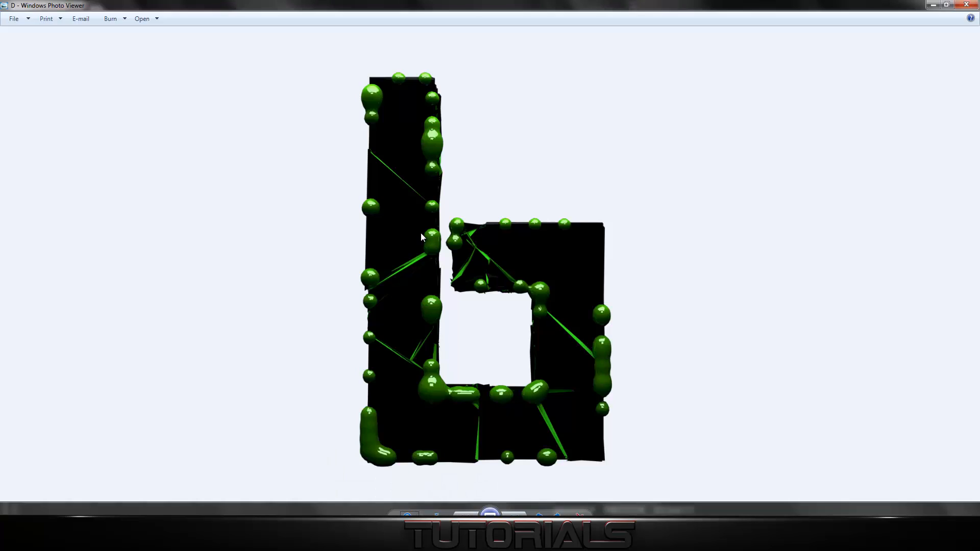
{"action": "mouse_move", "coordinate": [395, 55]}
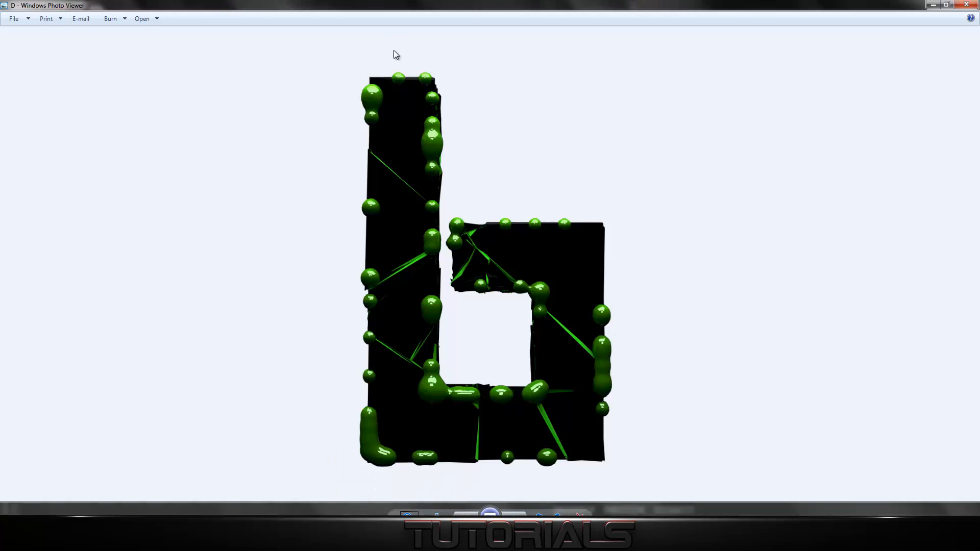
{"action": "mouse_move", "coordinate": [412, 76]}
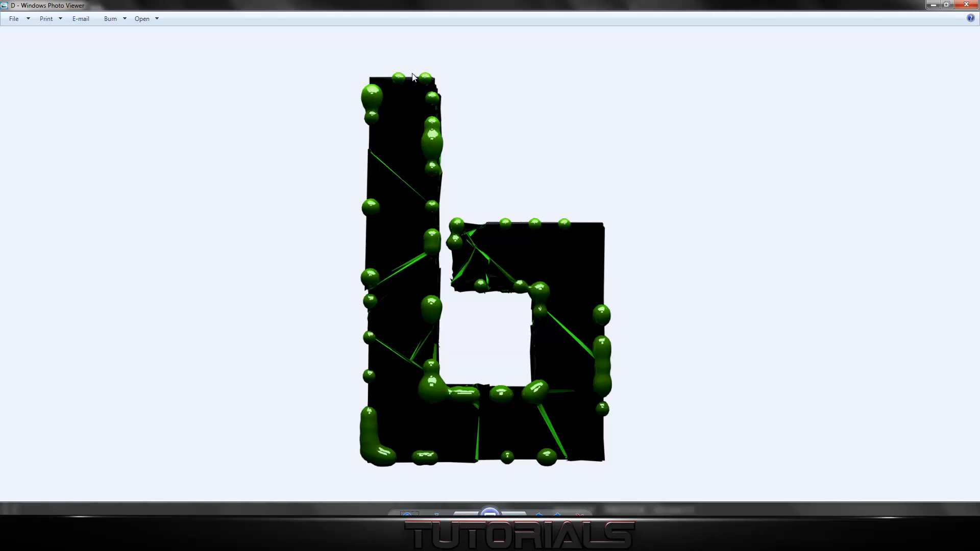
{"action": "mouse_move", "coordinate": [454, 426]}
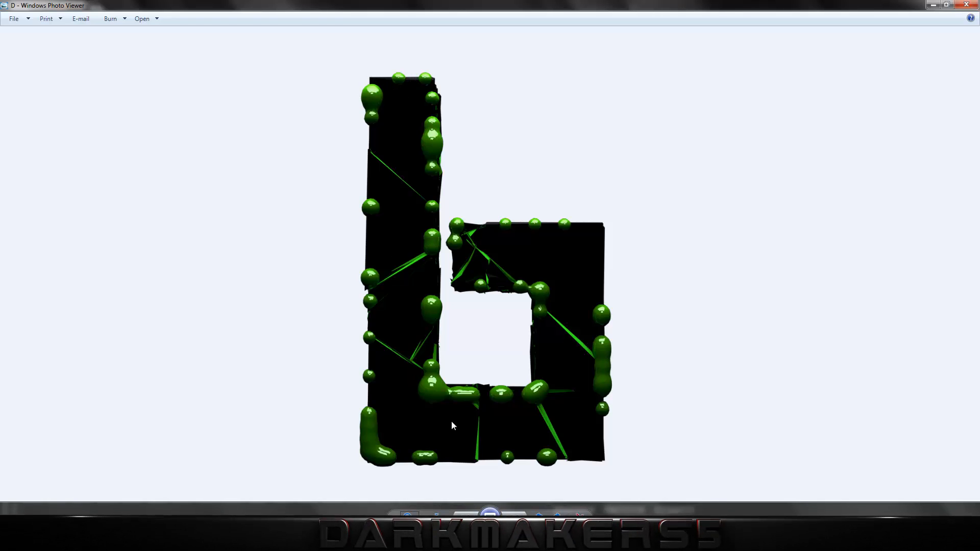
{"action": "mouse_move", "coordinate": [367, 248]}
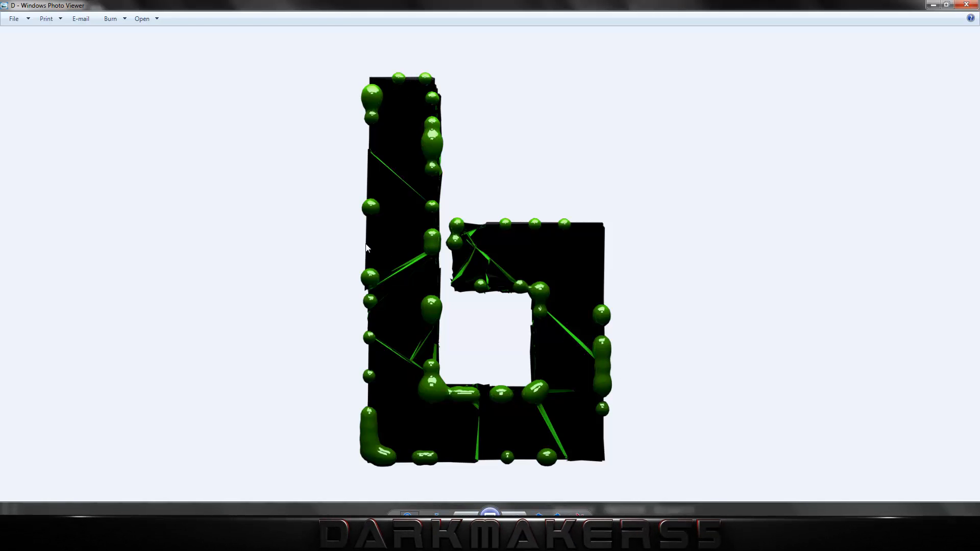
{"action": "mouse_move", "coordinate": [438, 209]}
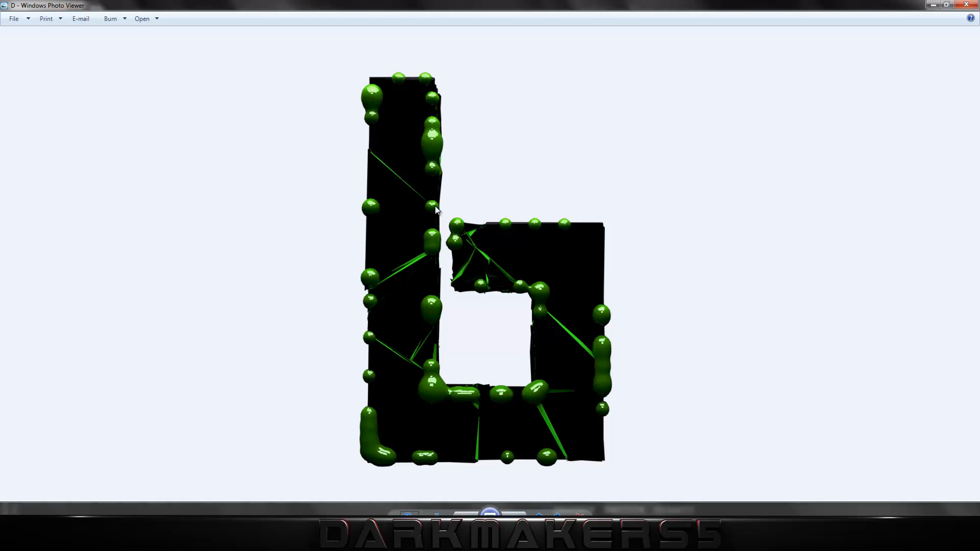
{"action": "mouse_move", "coordinate": [615, 319]}
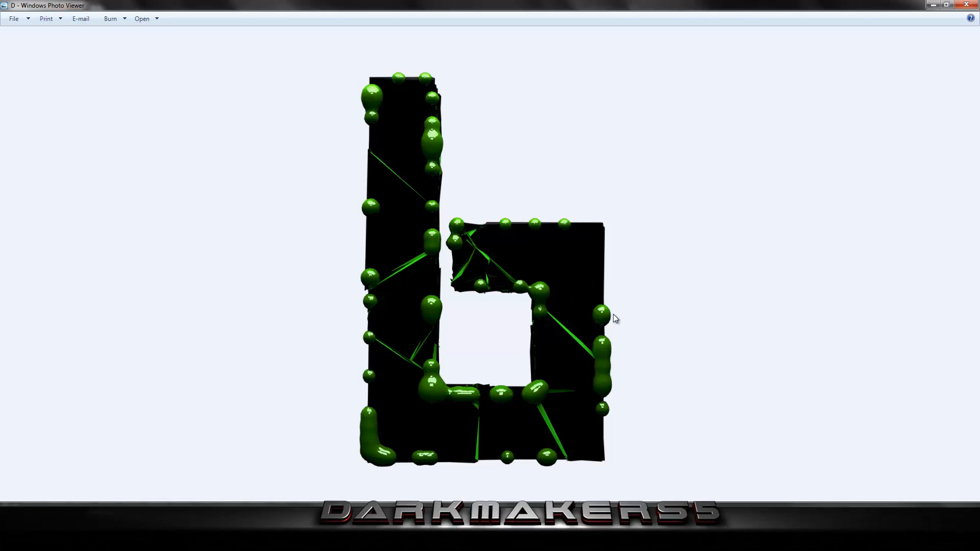
{"action": "mouse_move", "coordinate": [662, 264]}
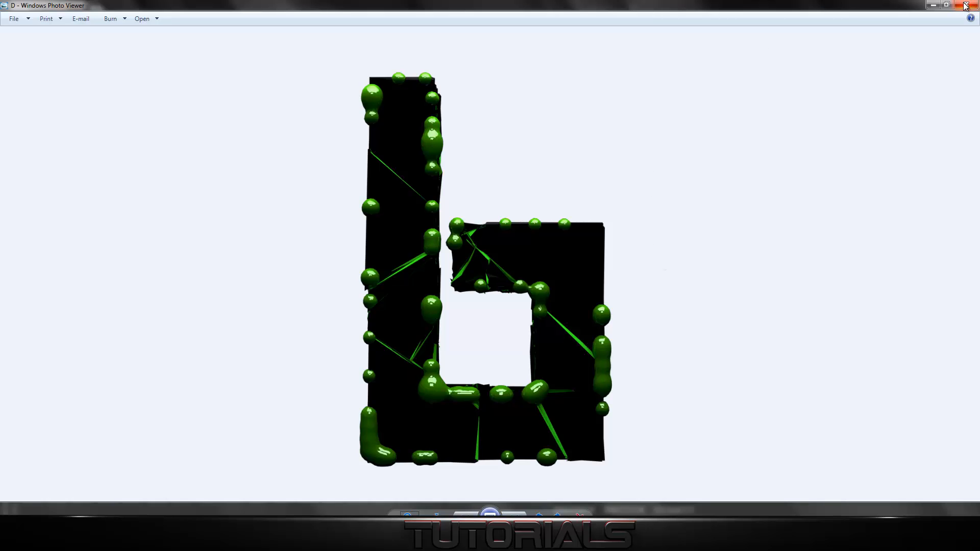
{"action": "mouse_move", "coordinate": [972, 6]}
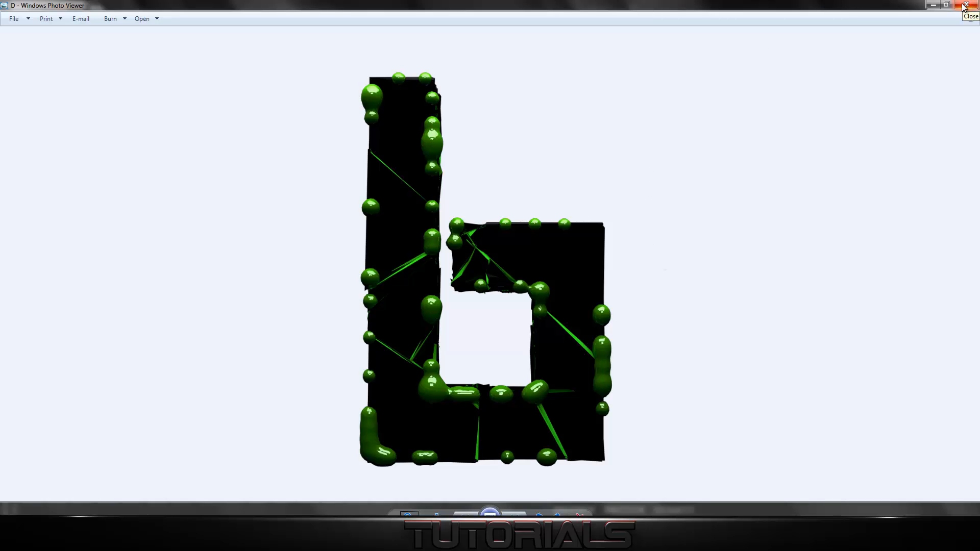
{"action": "left_click", "coordinate": [971, 7]}
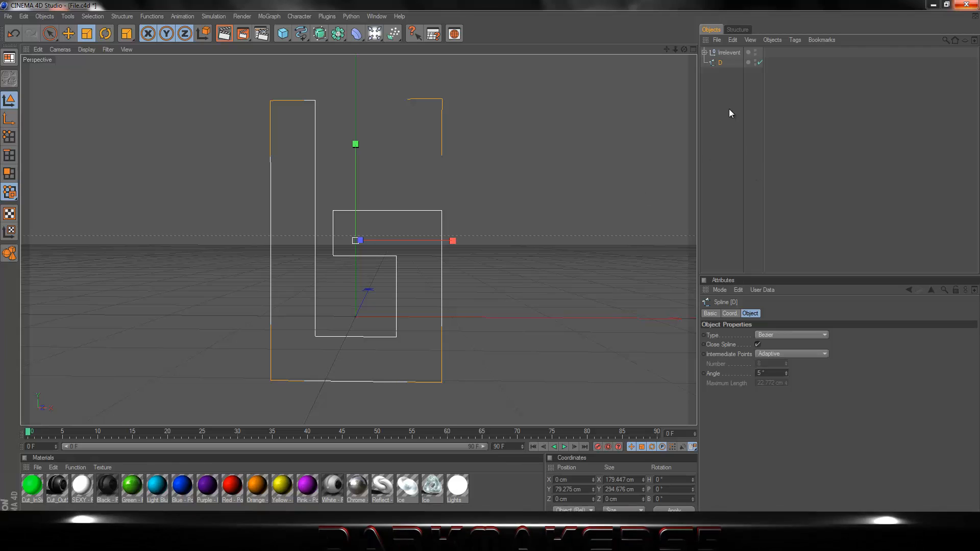
{"action": "mouse_move", "coordinate": [723, 65]}
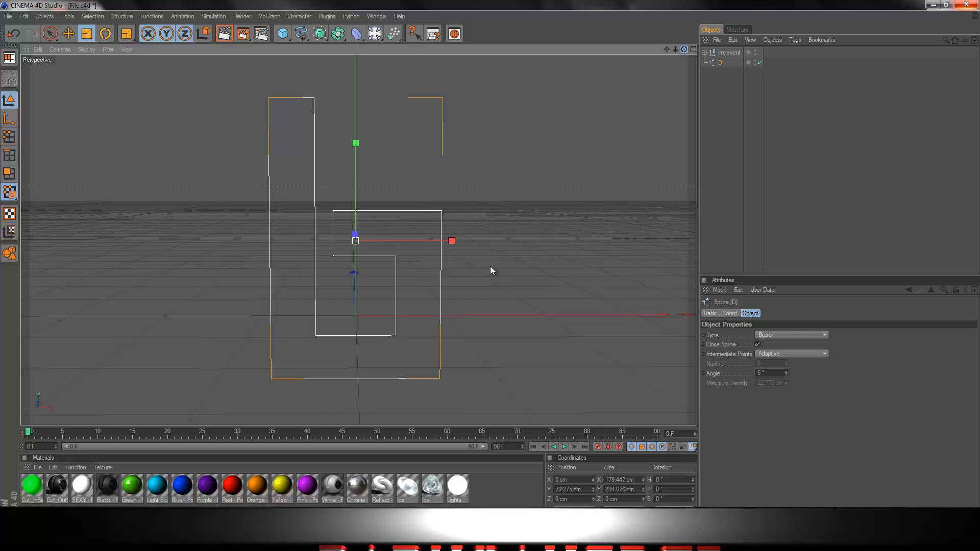
{"action": "left_click", "coordinate": [300, 33]}
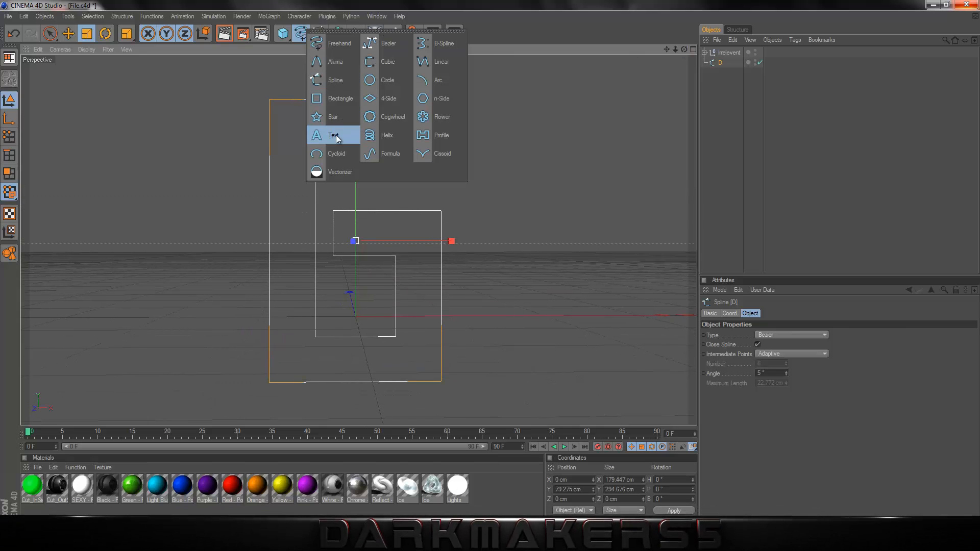
{"action": "left_click", "coordinate": [333, 135]}
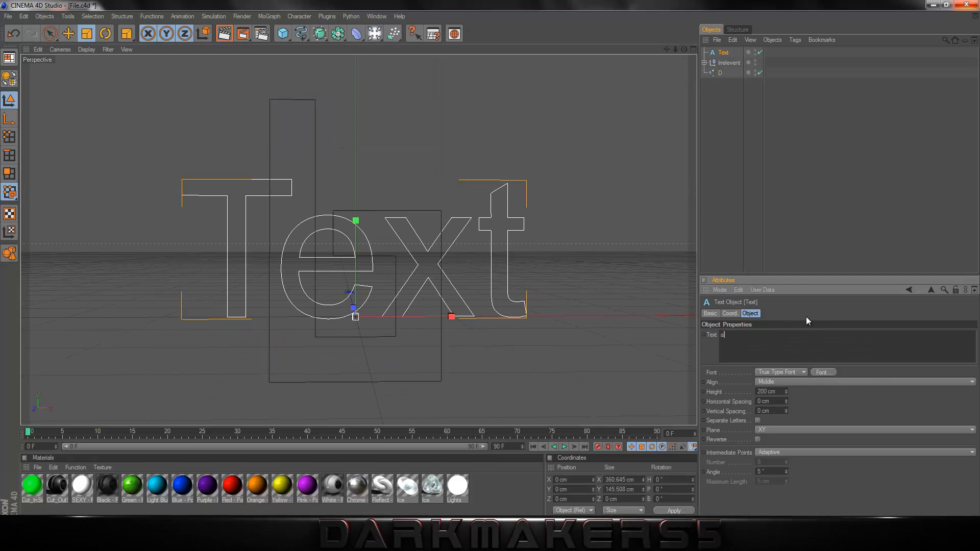
{"action": "type", "text": "s"}
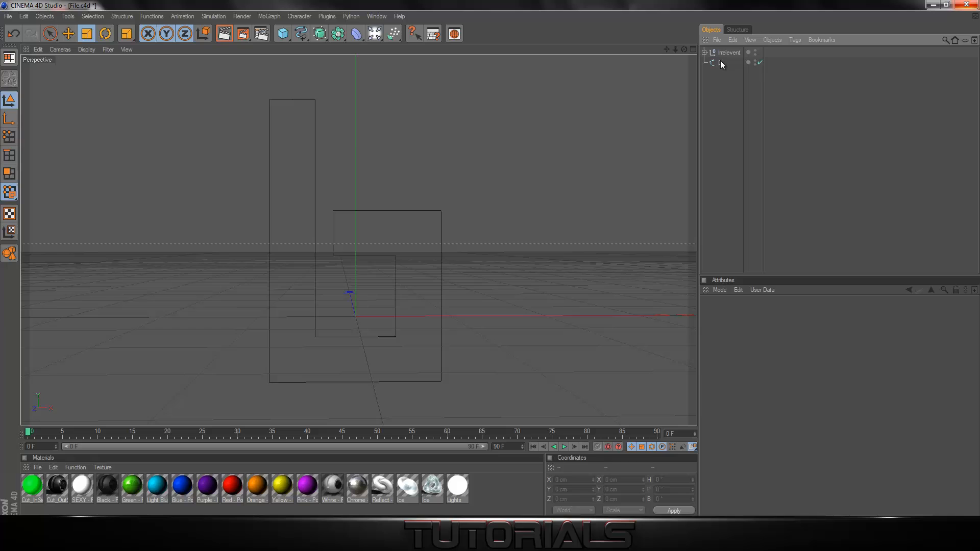
{"action": "left_click", "coordinate": [720, 62]}
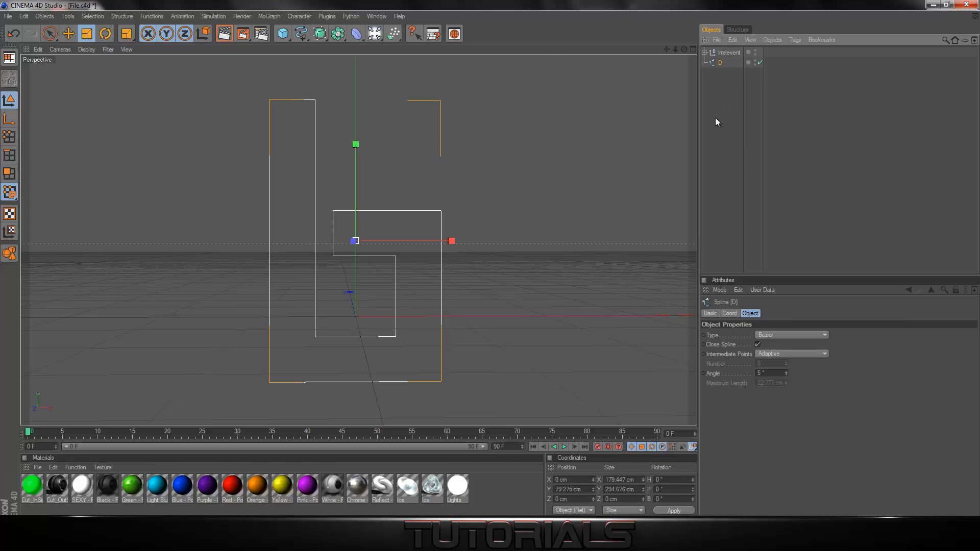
{"action": "mouse_move", "coordinate": [737, 72]}
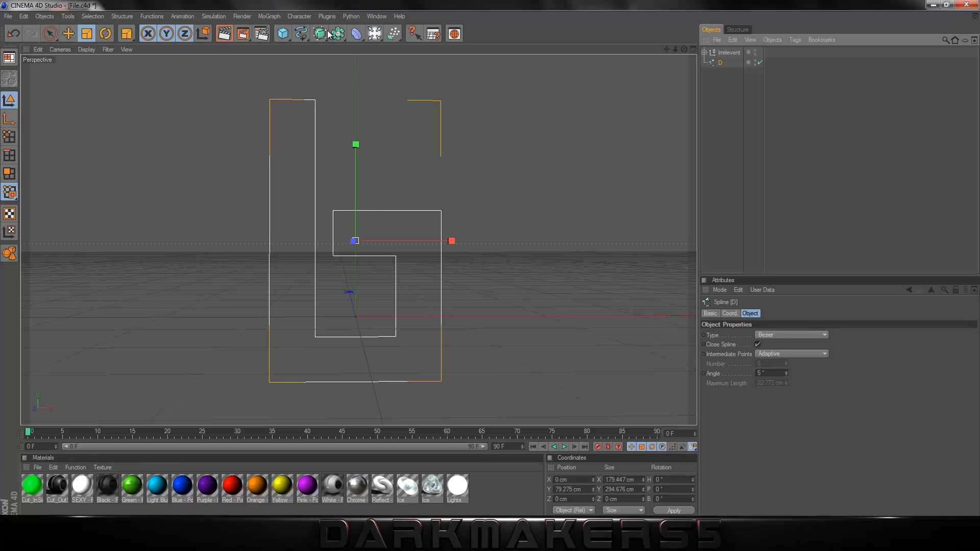
Step: Duplicate the D spline and place the copy inside a new Extrude generator 10 cm deep
{"action": "left_click", "coordinate": [723, 52]}
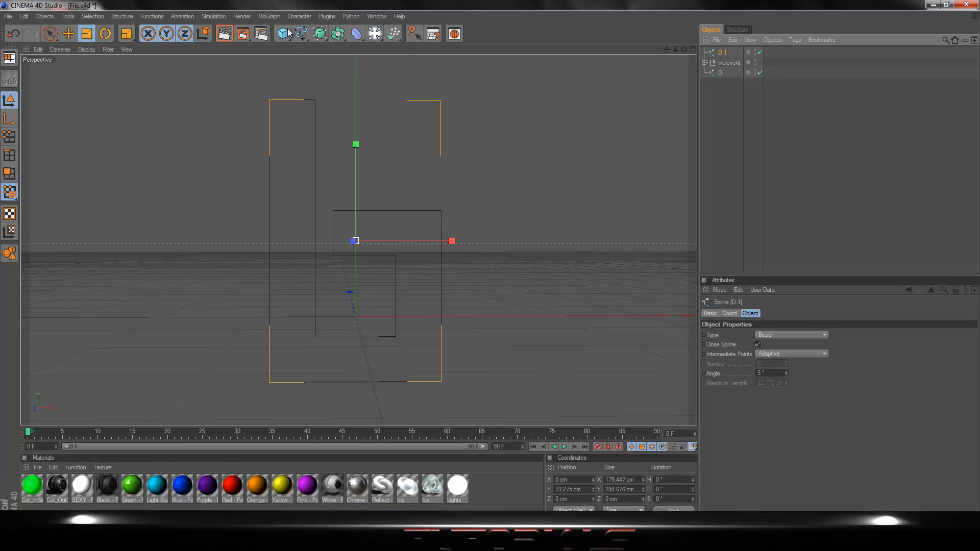
{"action": "left_click", "coordinate": [282, 33]}
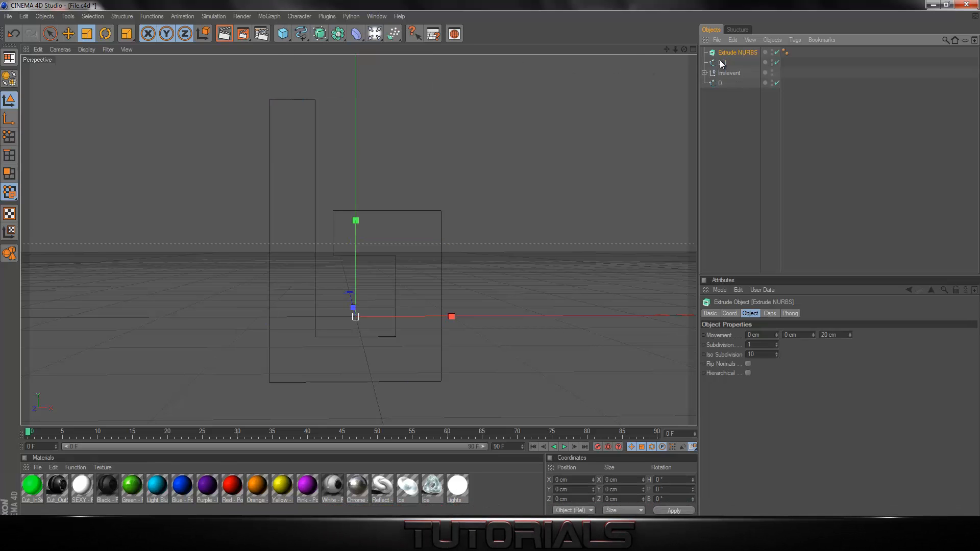
{"action": "left_click", "coordinate": [728, 63]}
{"action": "type", "text": "5"}
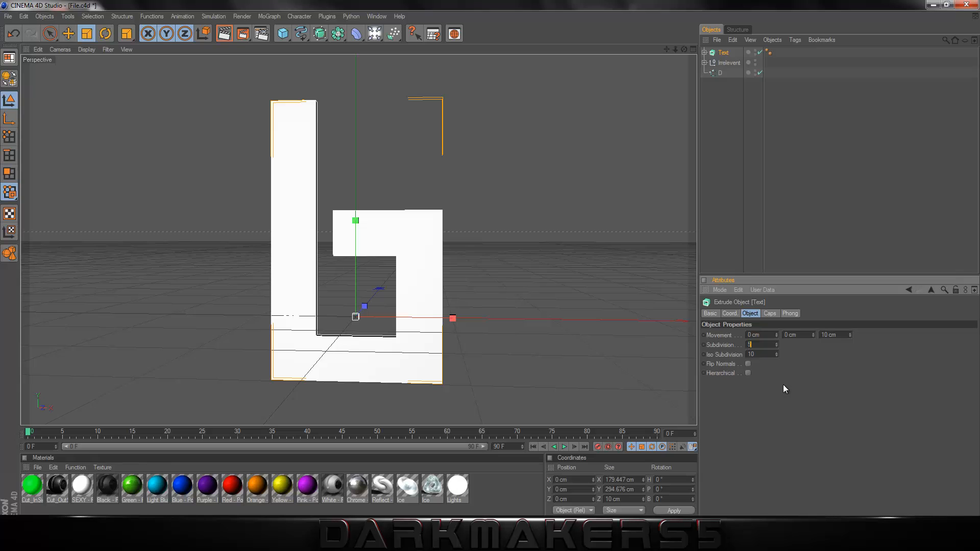
Step: Give the Text extrusion fillet caps rounding its edges by 0.5 cm, then reselect the extruded letter
{"action": "left_click", "coordinate": [770, 314]}
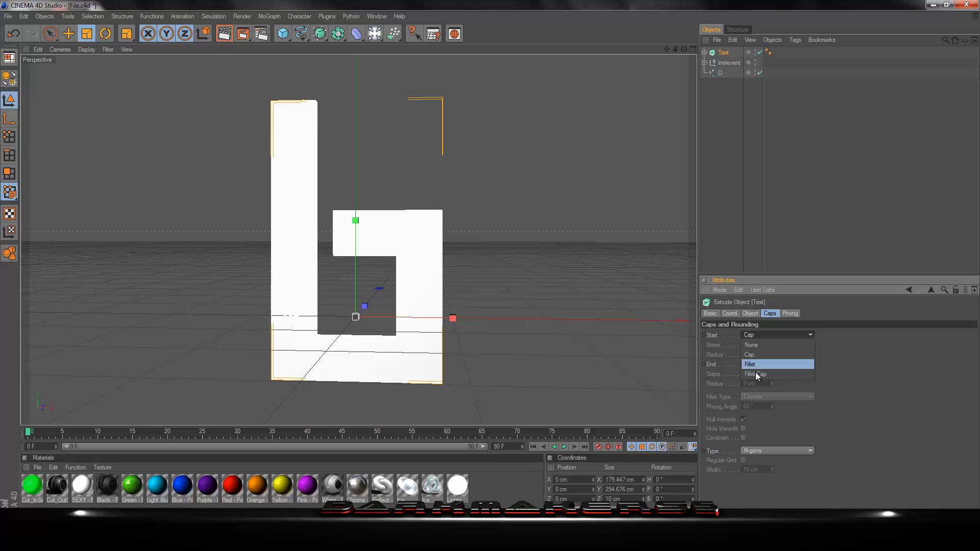
{"action": "left_click", "coordinate": [756, 365]}
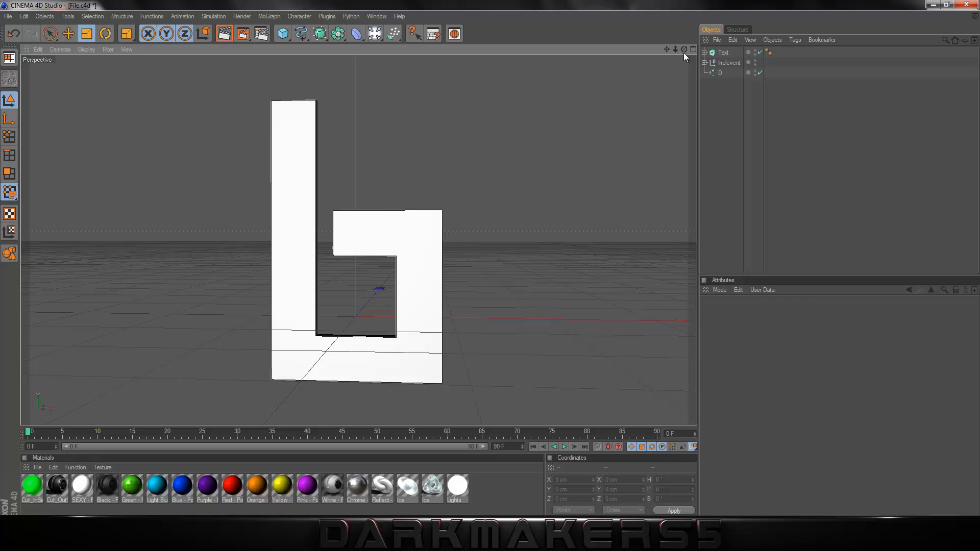
{"action": "left_click", "coordinate": [720, 72]}
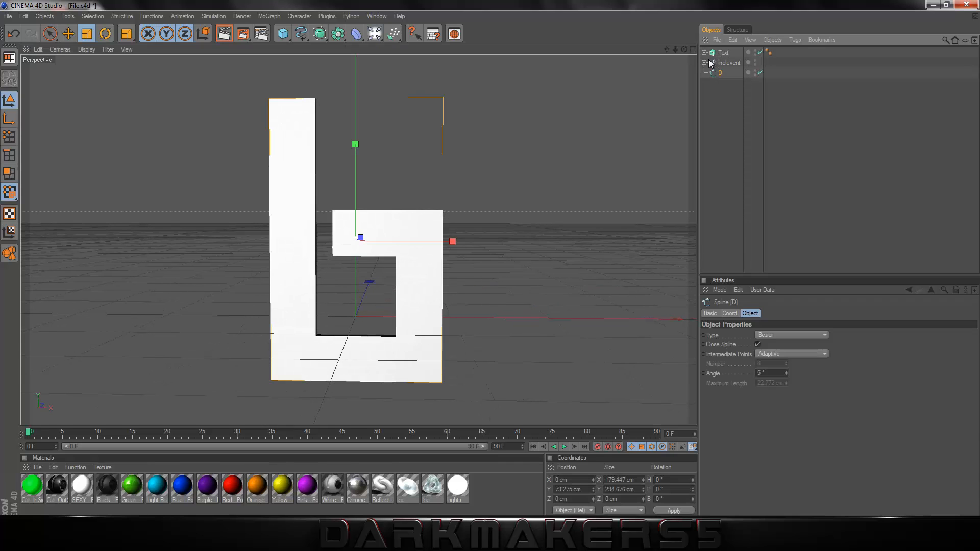
{"action": "left_click", "coordinate": [724, 52]}
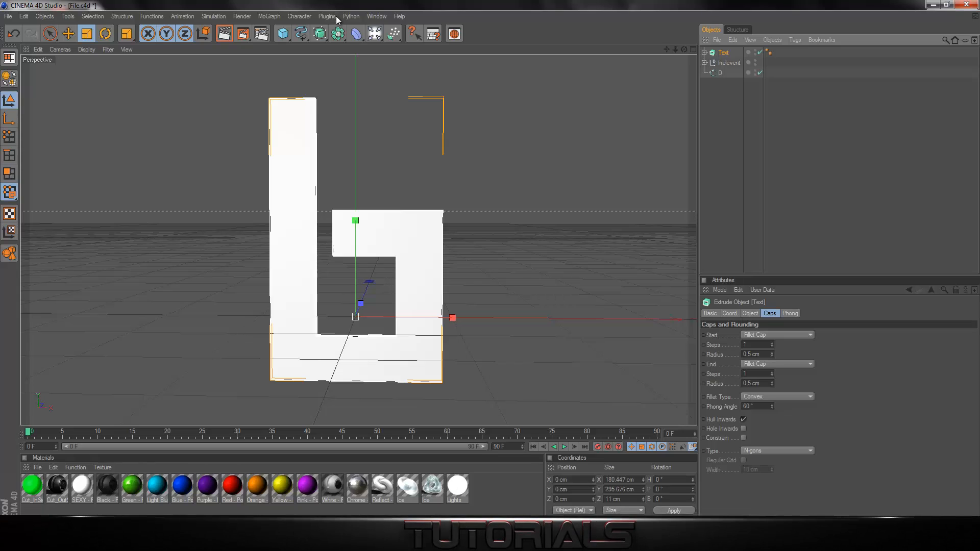
Step: Run the Thrausi plugin and break the extruded letter into many random pieces under a fracture object
{"action": "left_click", "coordinate": [327, 16]}
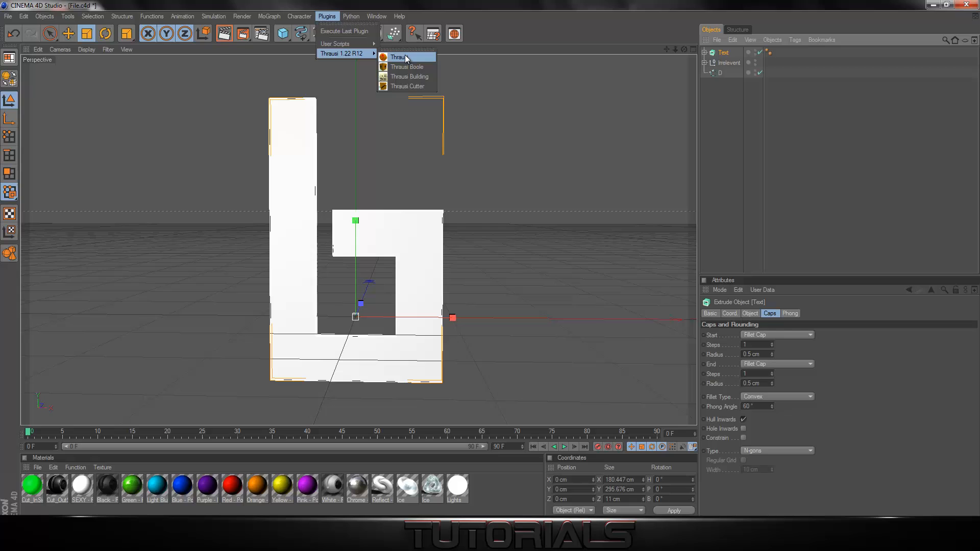
{"action": "left_click", "coordinate": [398, 57]}
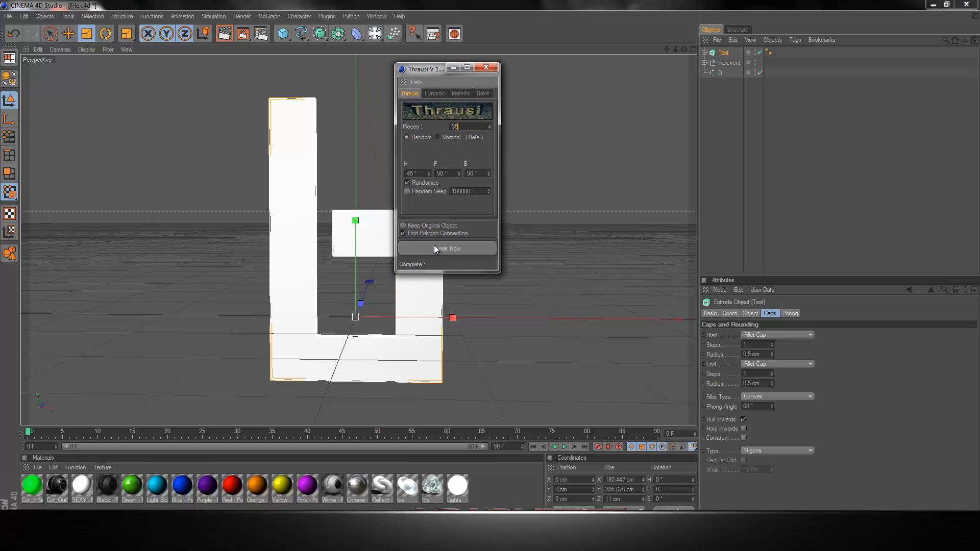
{"action": "left_click", "coordinate": [447, 248]}
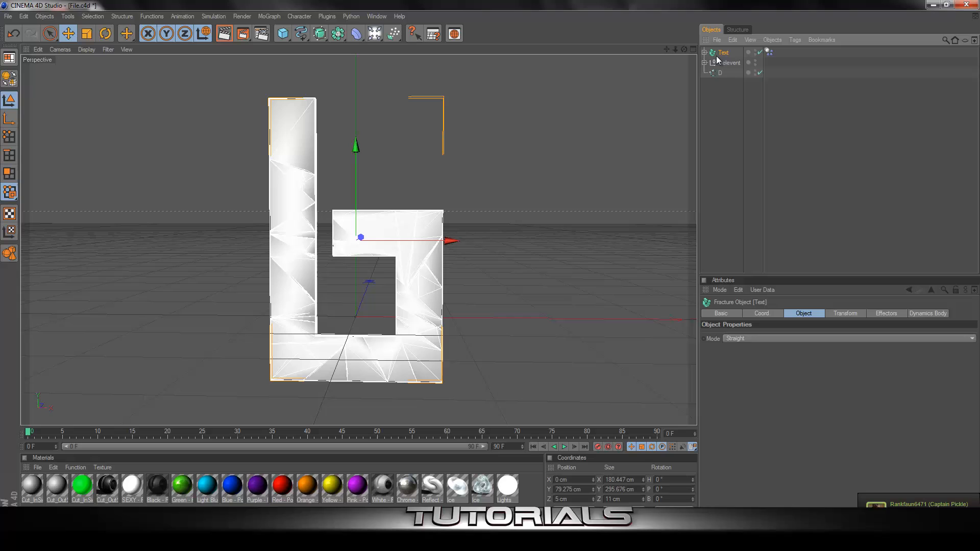
Step: Add a MoGraph Random effector under the fracture object holding the shattered letter
{"action": "left_click", "coordinate": [269, 15]}
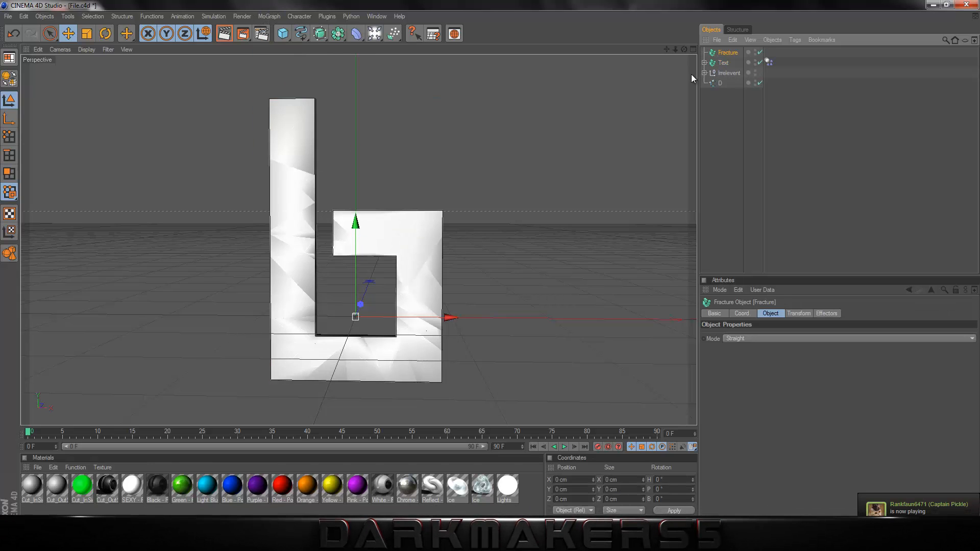
{"action": "left_click", "coordinate": [726, 52]}
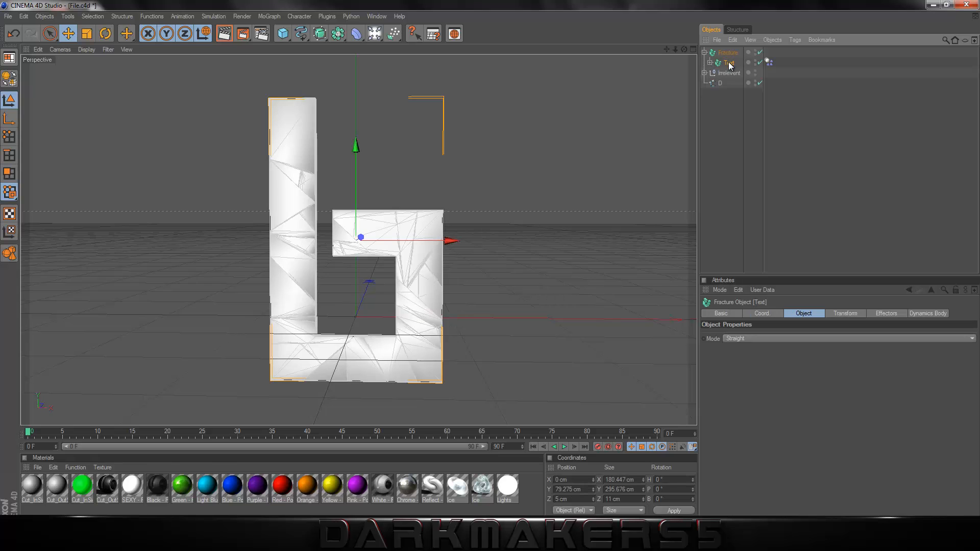
{"action": "left_click", "coordinate": [268, 16]}
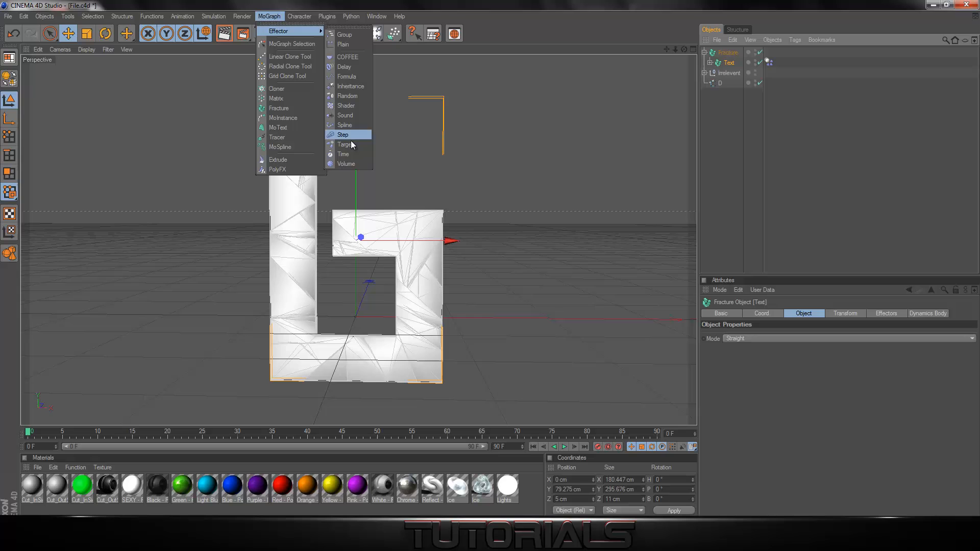
{"action": "mouse_move", "coordinate": [357, 57]}
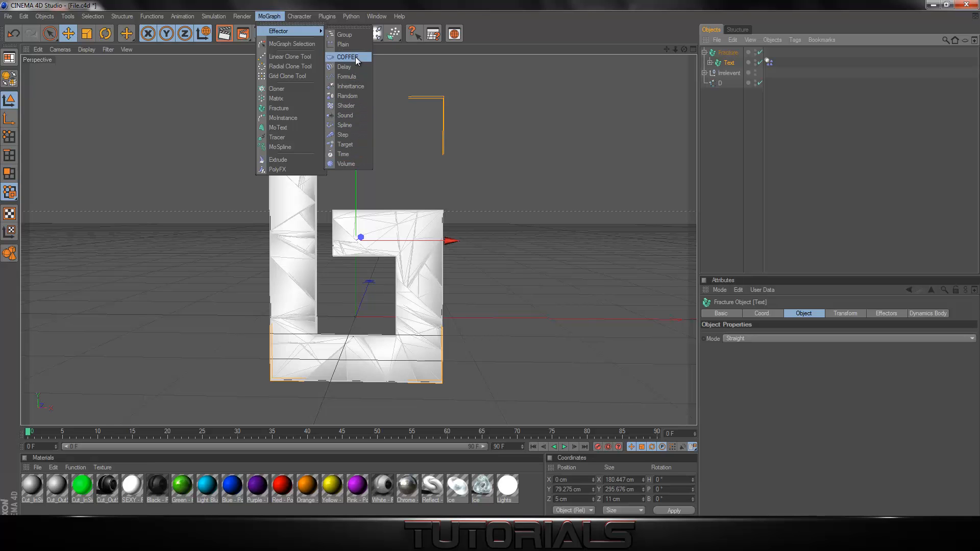
{"action": "mouse_move", "coordinate": [348, 96]}
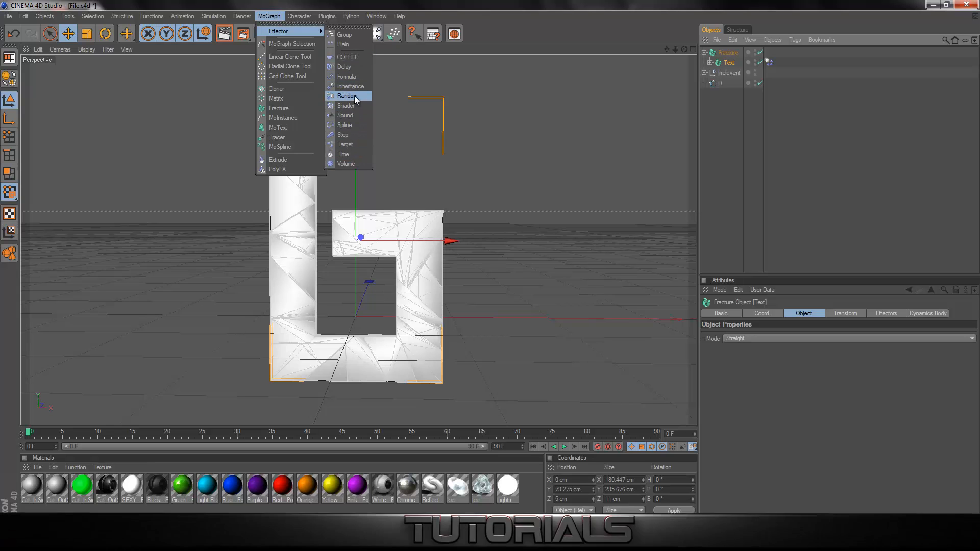
{"action": "left_click", "coordinate": [347, 96]}
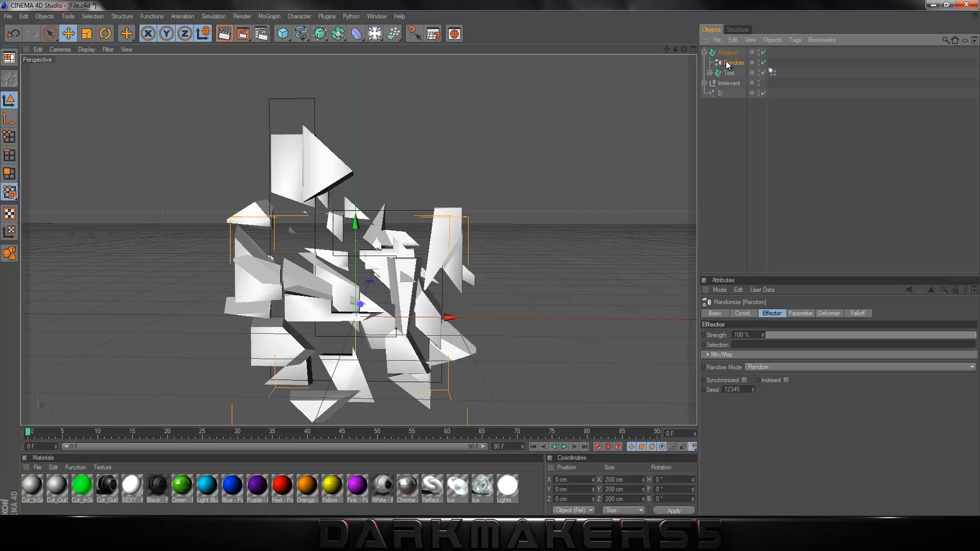
Step: Set the Random effector's Deformer to Point so the shards look jagged along the breaks
{"action": "left_click", "coordinate": [828, 314]}
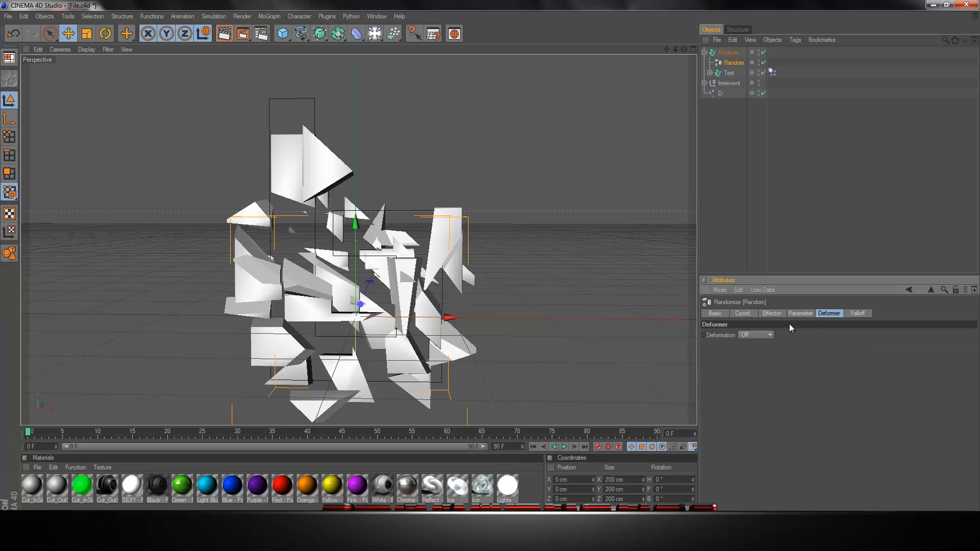
{"action": "left_click", "coordinate": [755, 335]}
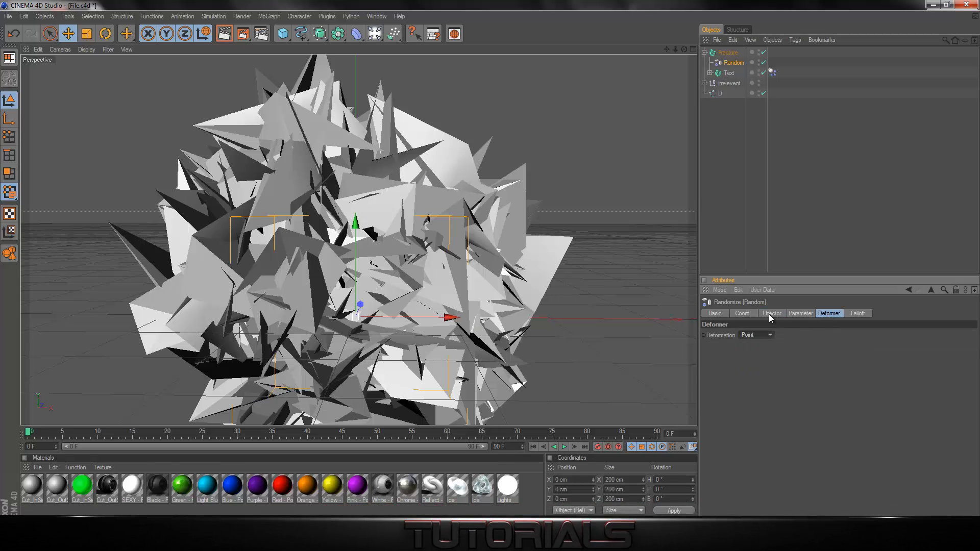
{"action": "left_click", "coordinate": [772, 313]}
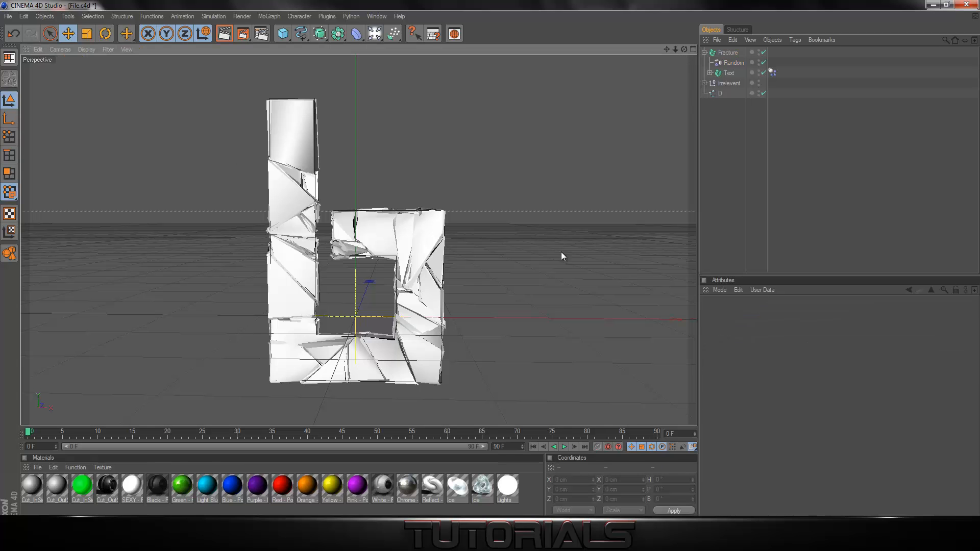
Step: Collapse the Fracture hierarchy in the Object Manager
{"action": "left_click", "coordinate": [705, 52]}
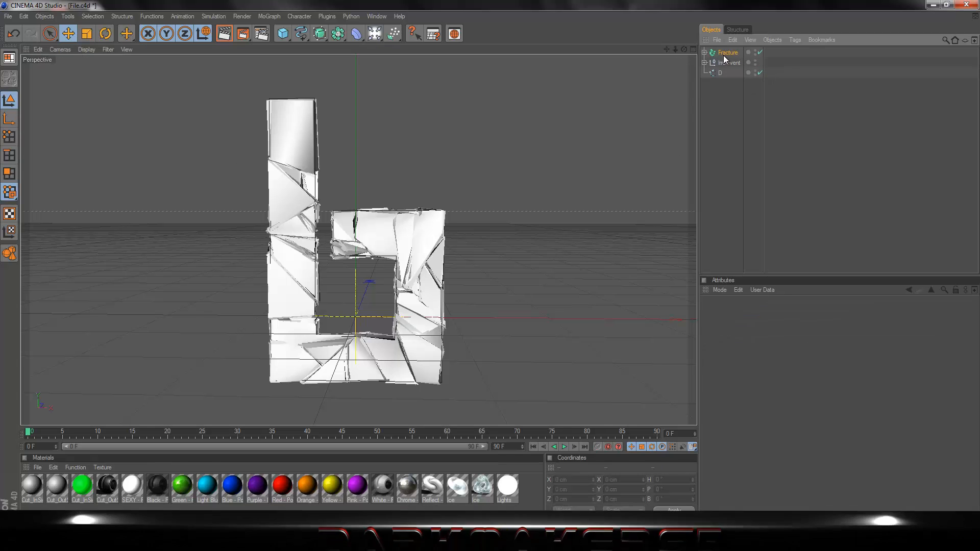
{"action": "left_click", "coordinate": [727, 52]}
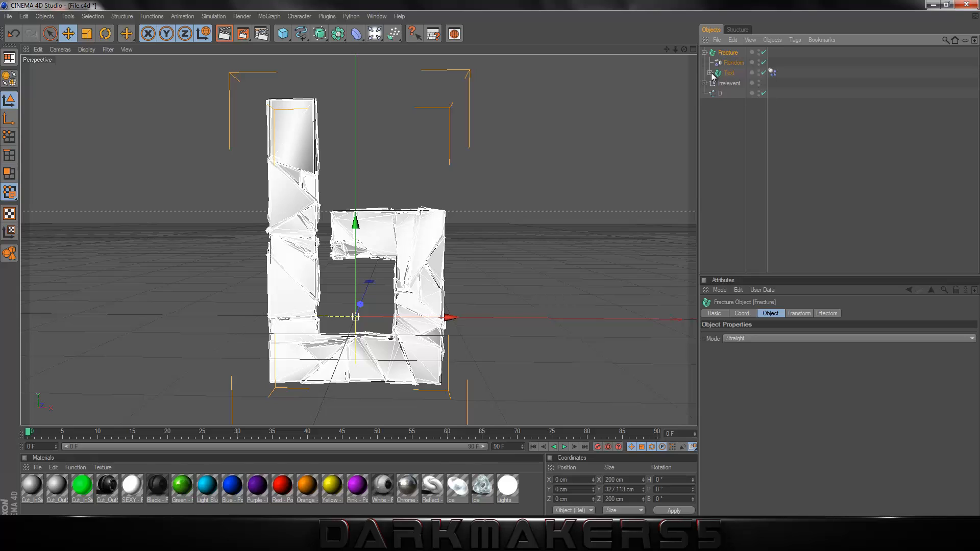
{"action": "left_click", "coordinate": [709, 53]}
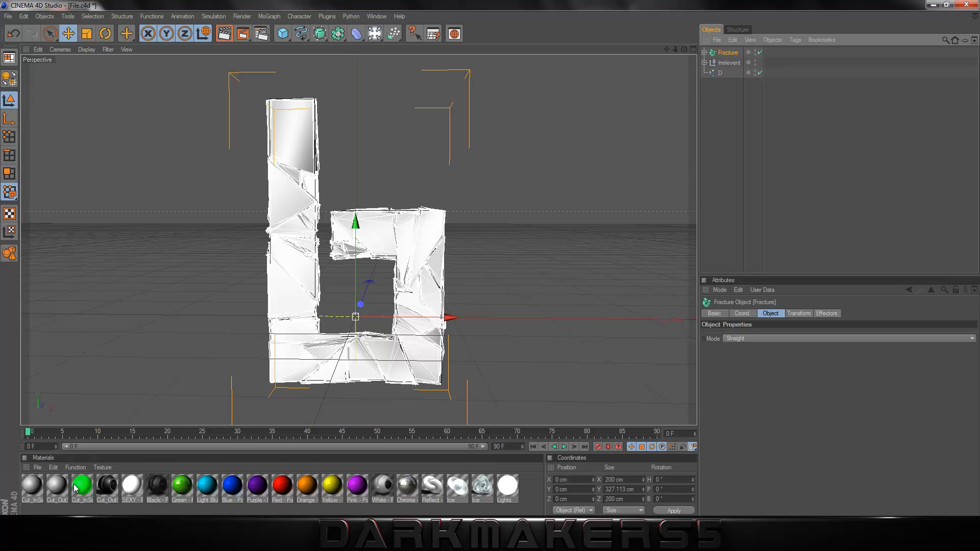
{"action": "mouse_move", "coordinate": [124, 477]}
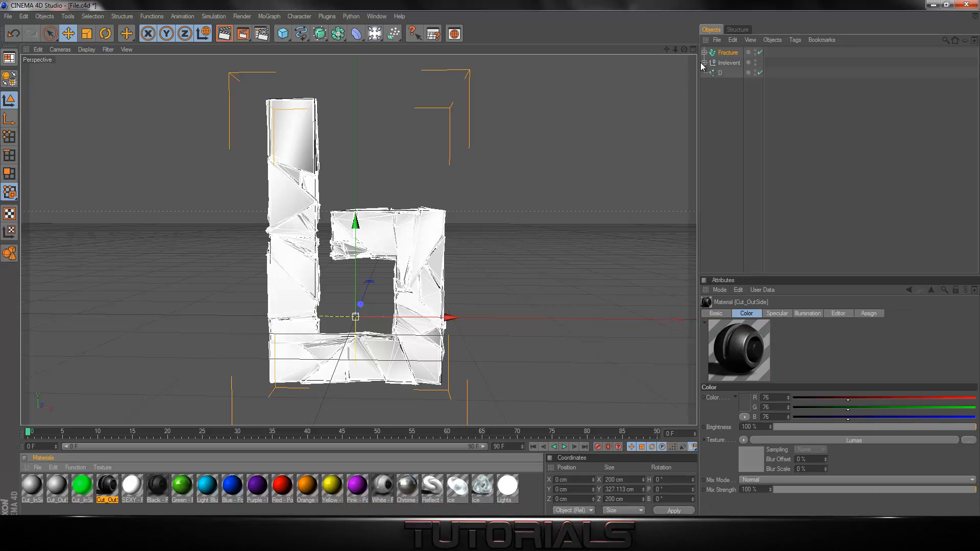
Step: Inspect the light gray Cut_InSide and Cut_OutSide materials in the Material Manager
{"action": "left_click", "coordinate": [31, 486]}
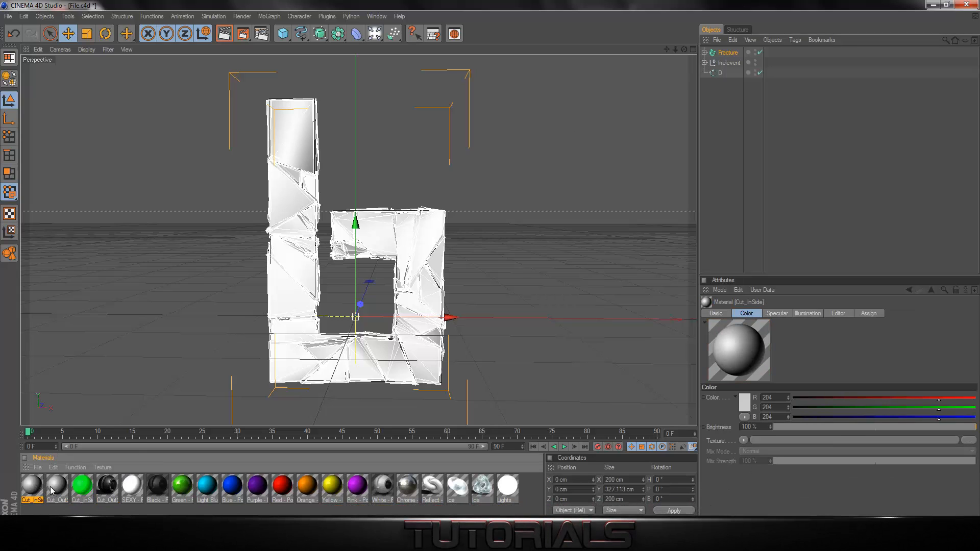
{"action": "left_click", "coordinate": [55, 486]}
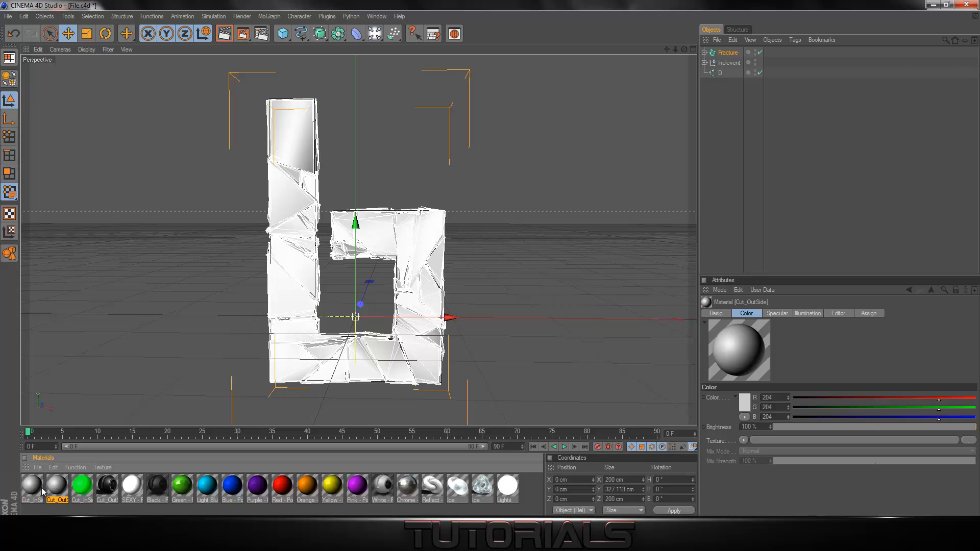
{"action": "left_click", "coordinate": [32, 486]}
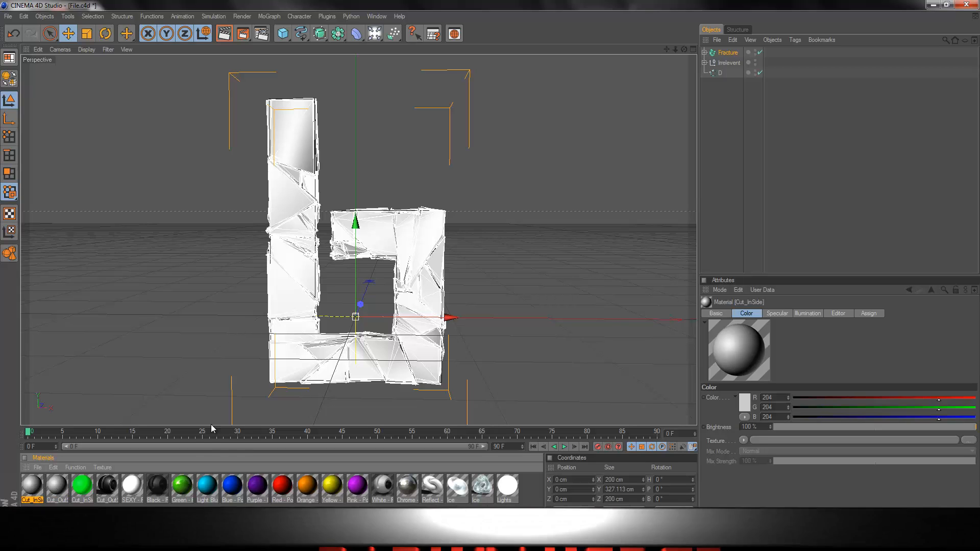
{"action": "left_click", "coordinate": [56, 488]}
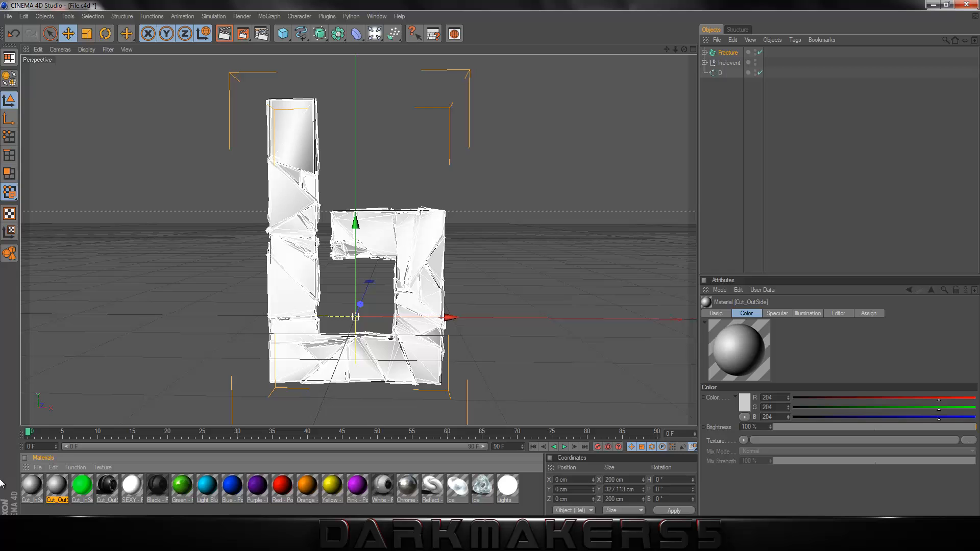
Step: Give Cut_OutSide a dark gray colour with a Lumas shader in its Color texture
{"action": "double_click", "coordinate": [57, 486]}
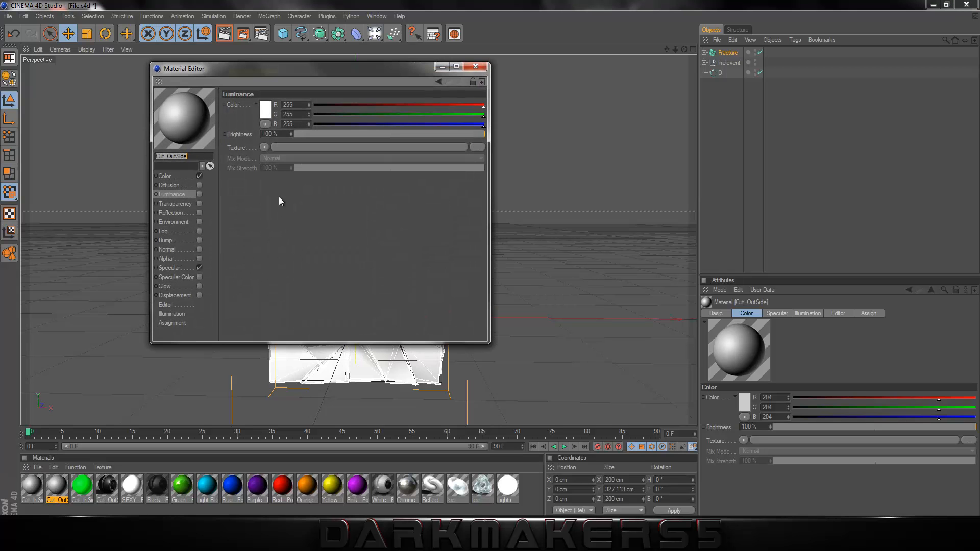
{"action": "left_click", "coordinate": [266, 110]}
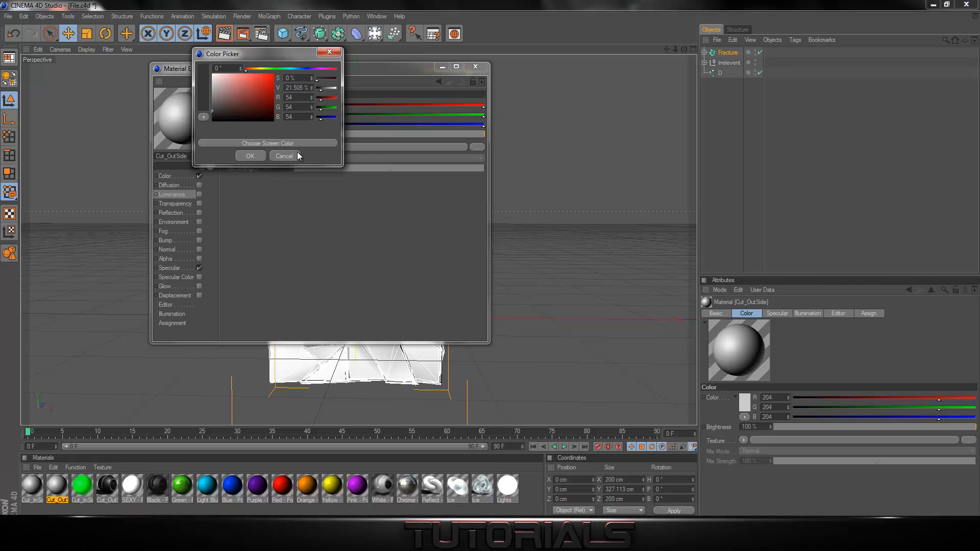
{"action": "left_click", "coordinate": [283, 155]}
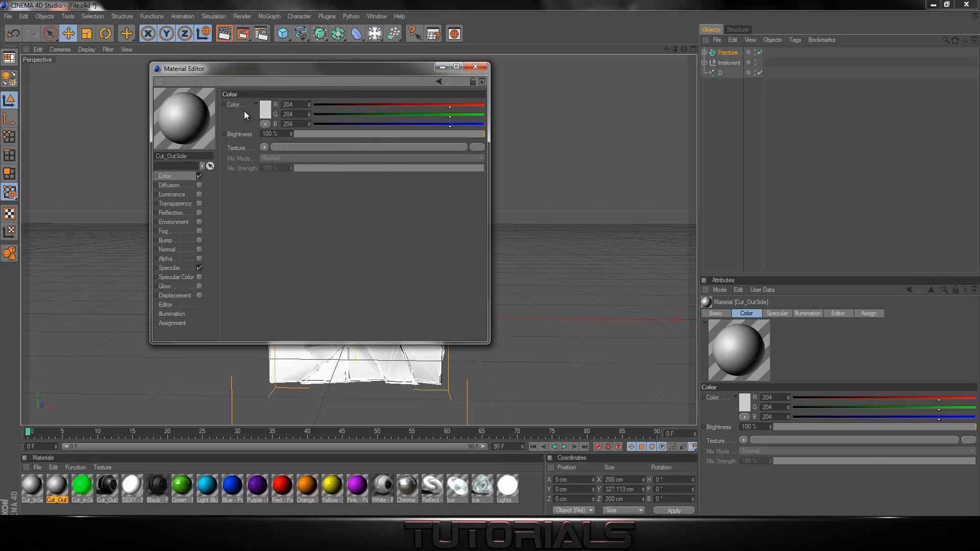
{"action": "left_click", "coordinate": [263, 104]}
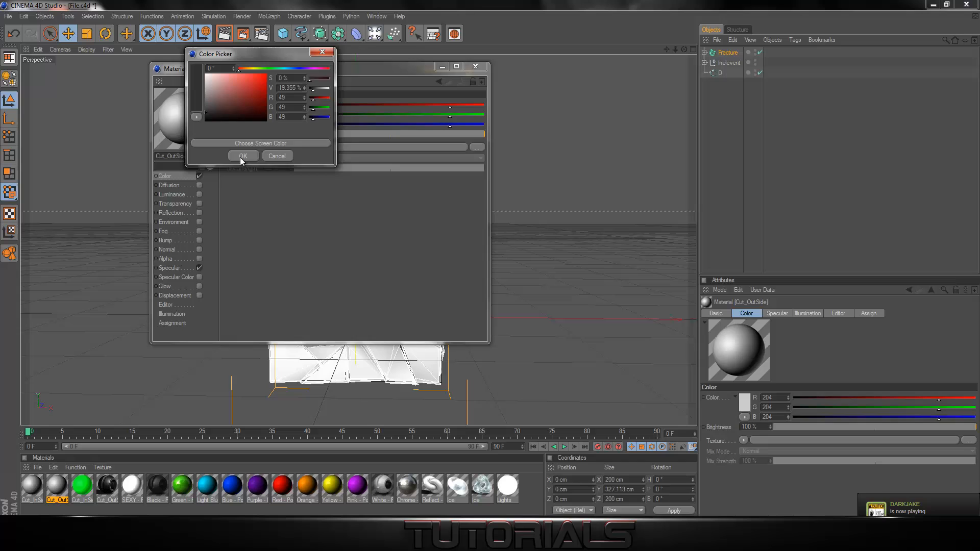
{"action": "left_click", "coordinate": [243, 156]}
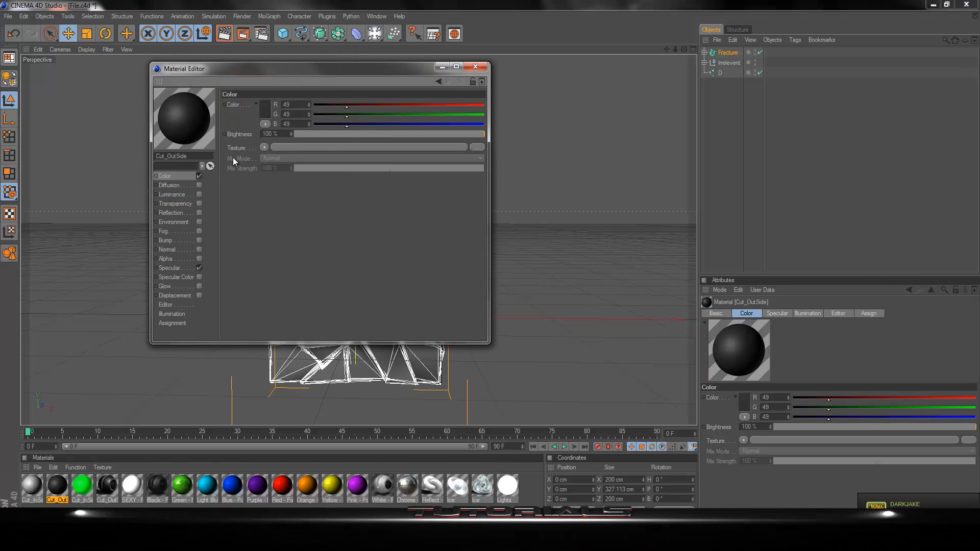
{"action": "left_click", "coordinate": [263, 147]}
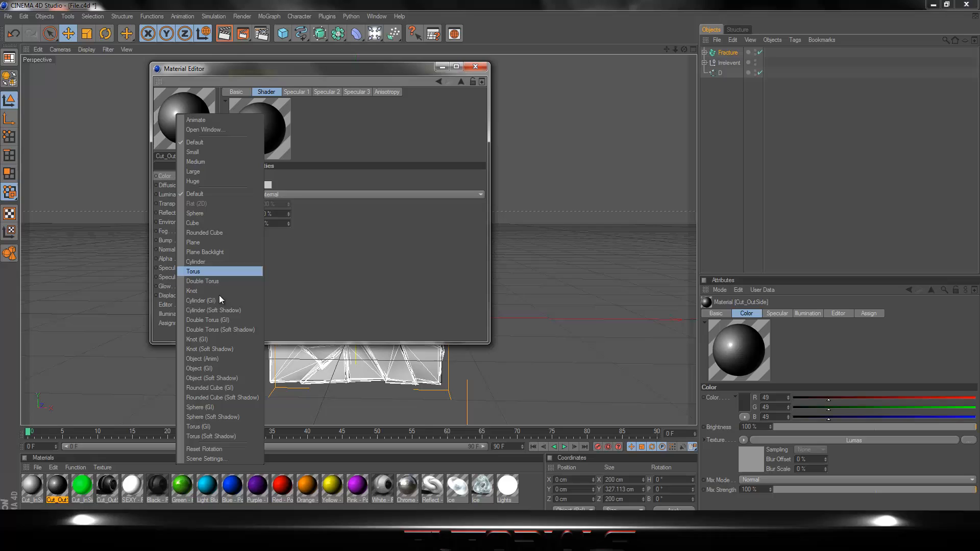
{"action": "mouse_move", "coordinate": [211, 368]}
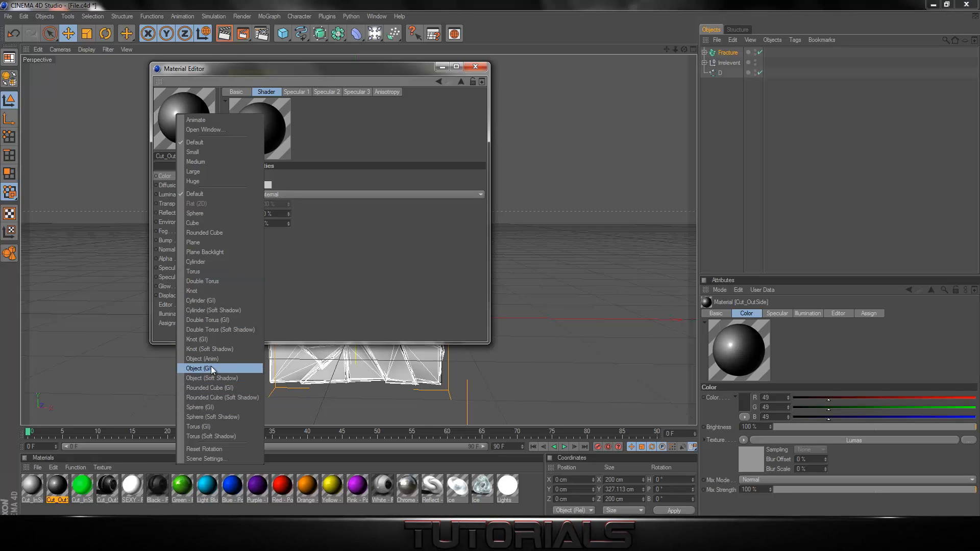
{"action": "left_click", "coordinate": [199, 369]}
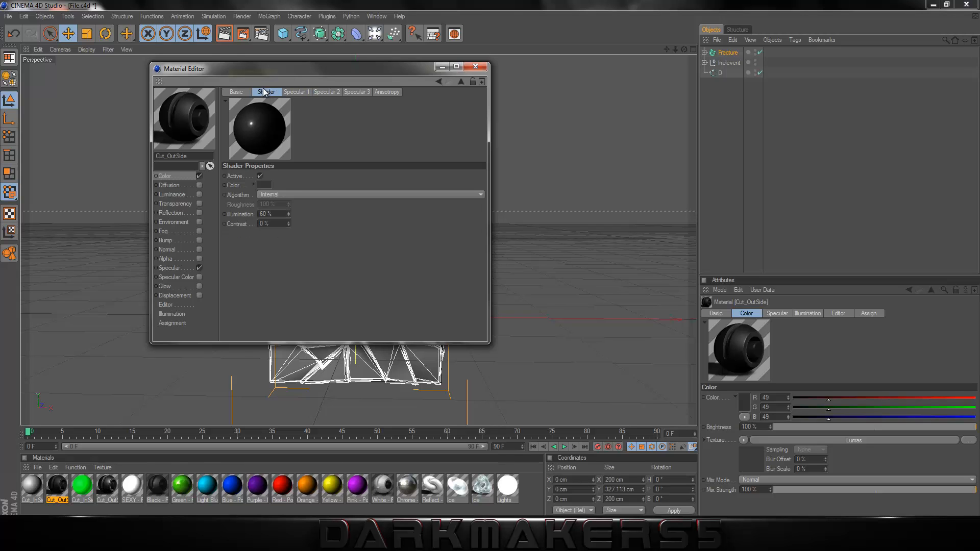
Step: Darken the Cut_OutSide Lumas shader's third specular highlight to a darker grey
{"action": "left_click", "coordinate": [296, 92]}
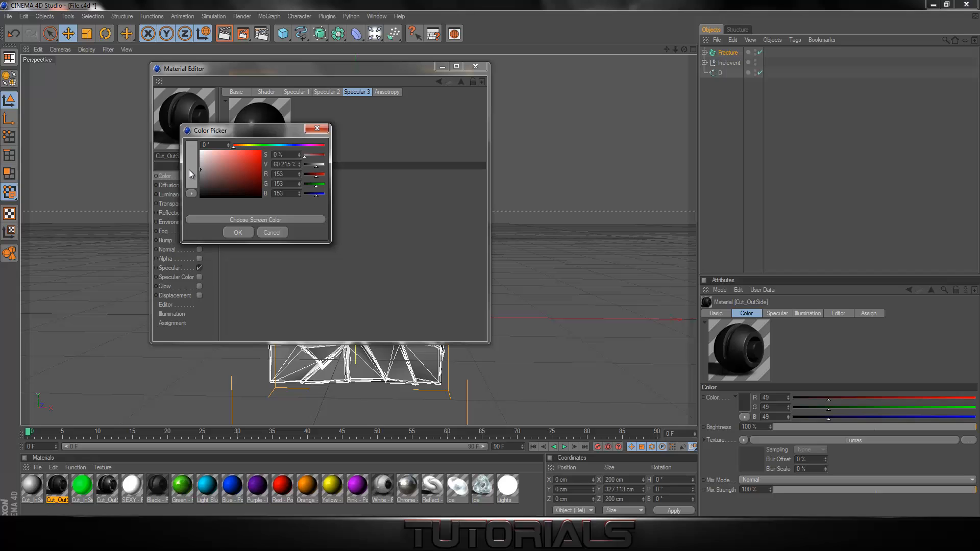
{"action": "left_click_drag", "start_coordinate": [191, 165], "coordinate": [191, 185]}
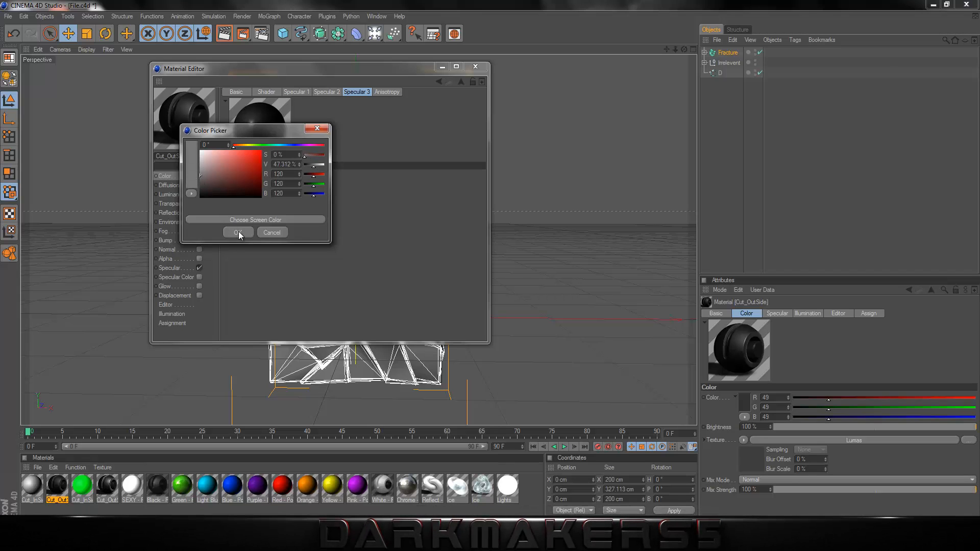
{"action": "left_click", "coordinate": [236, 232]}
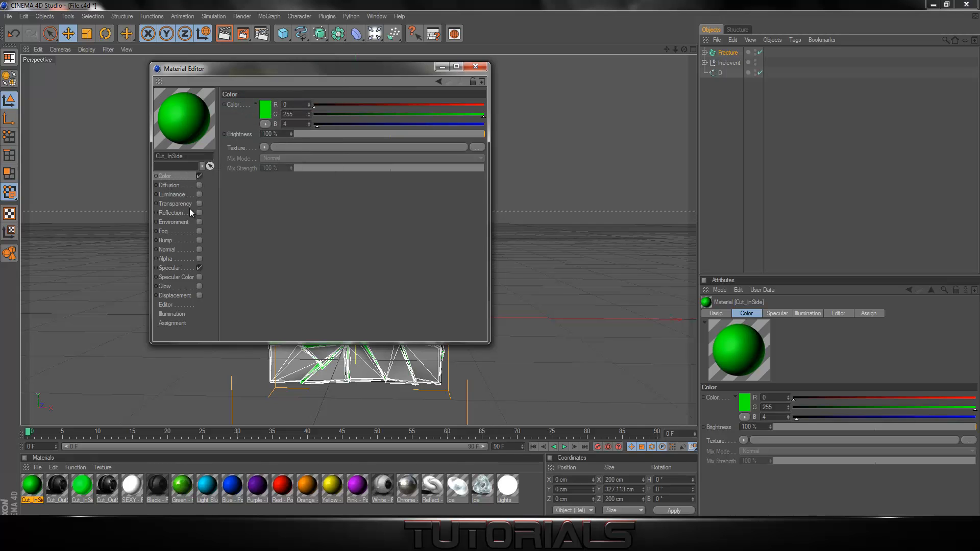
Step: Enable Luminance on Cut_InSide with a green colour at 10% brightness for glowing cracks
{"action": "left_click", "coordinate": [155, 194]}
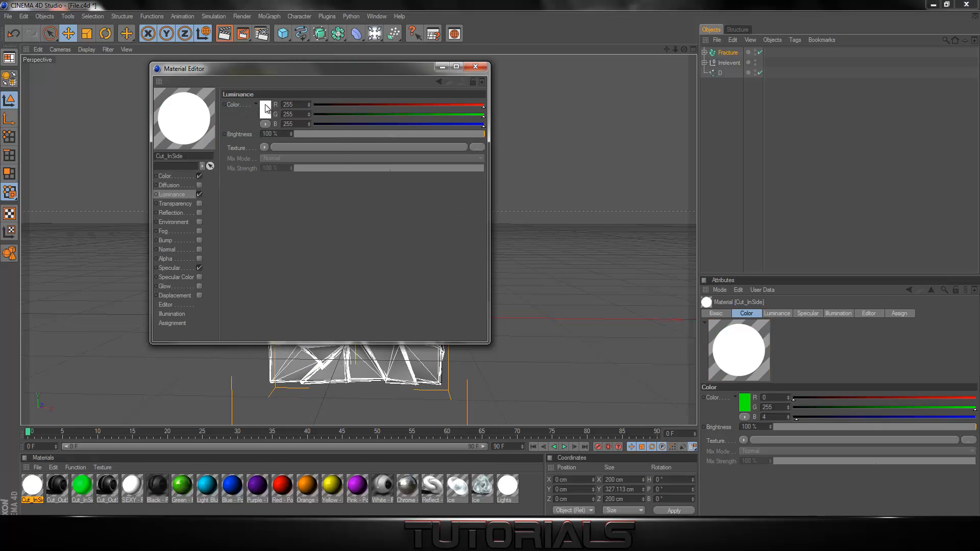
{"action": "left_click", "coordinate": [265, 104]}
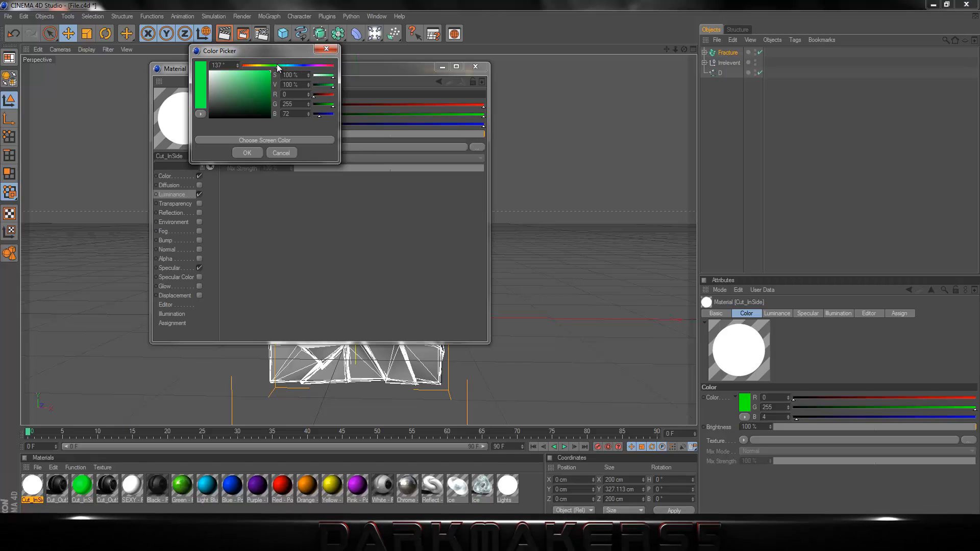
{"action": "left_click", "coordinate": [246, 153]}
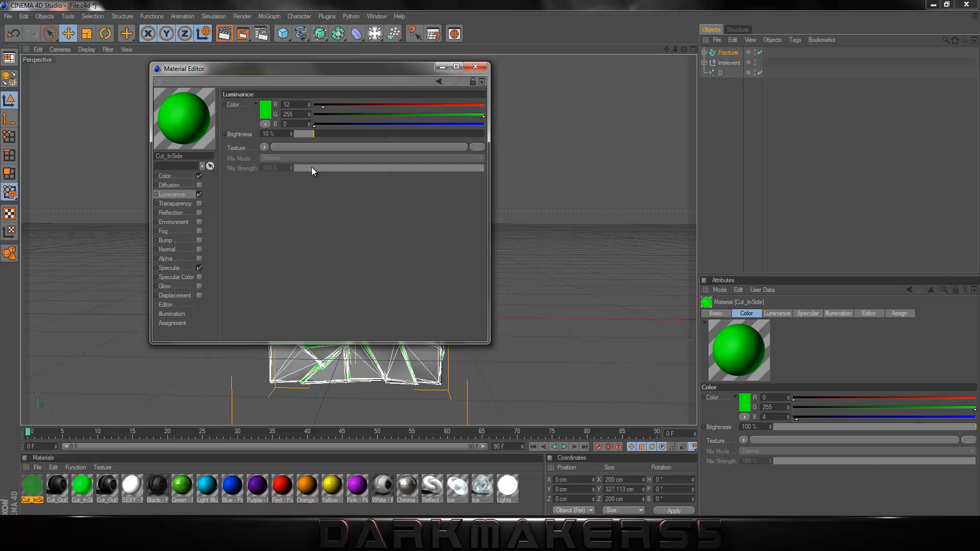
{"action": "left_click", "coordinate": [475, 68]}
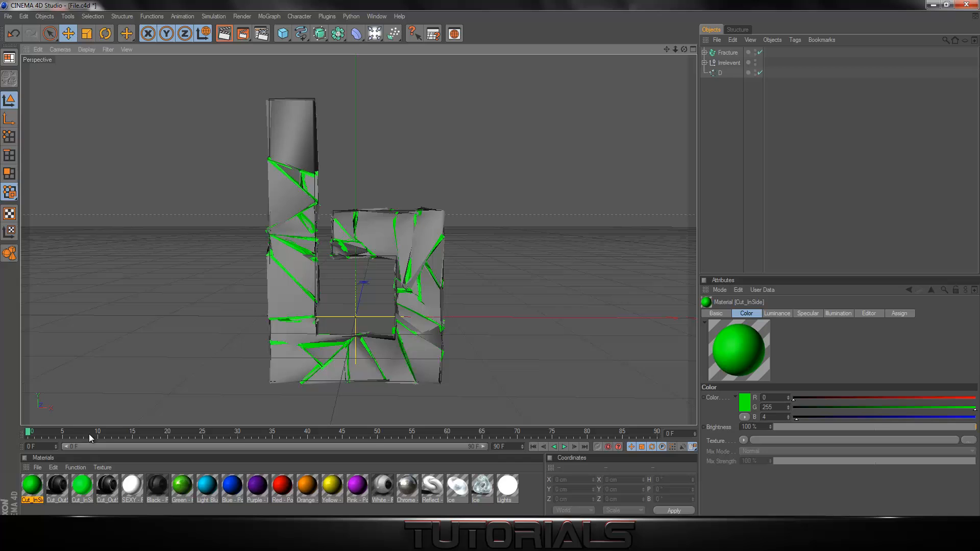
{"action": "mouse_move", "coordinate": [726, 59]}
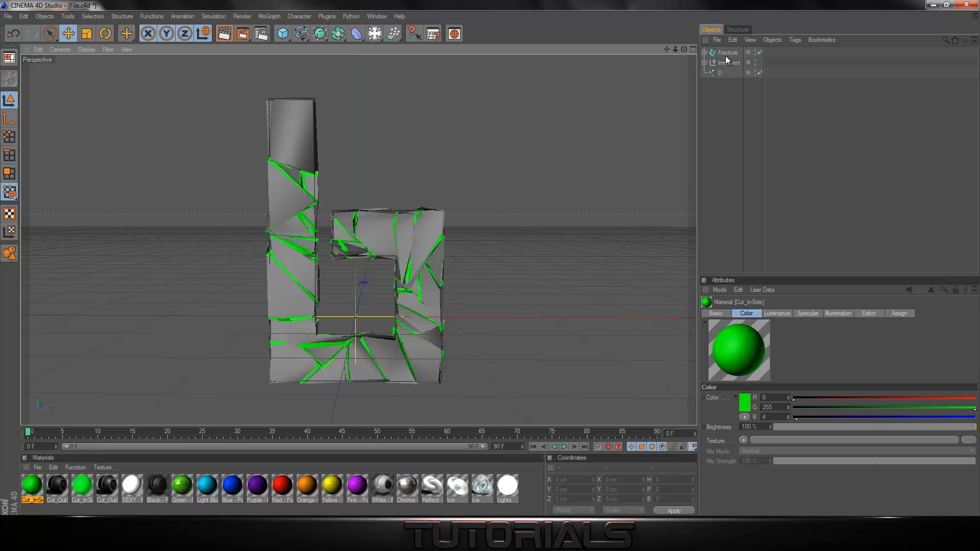
{"action": "mouse_move", "coordinate": [720, 77]}
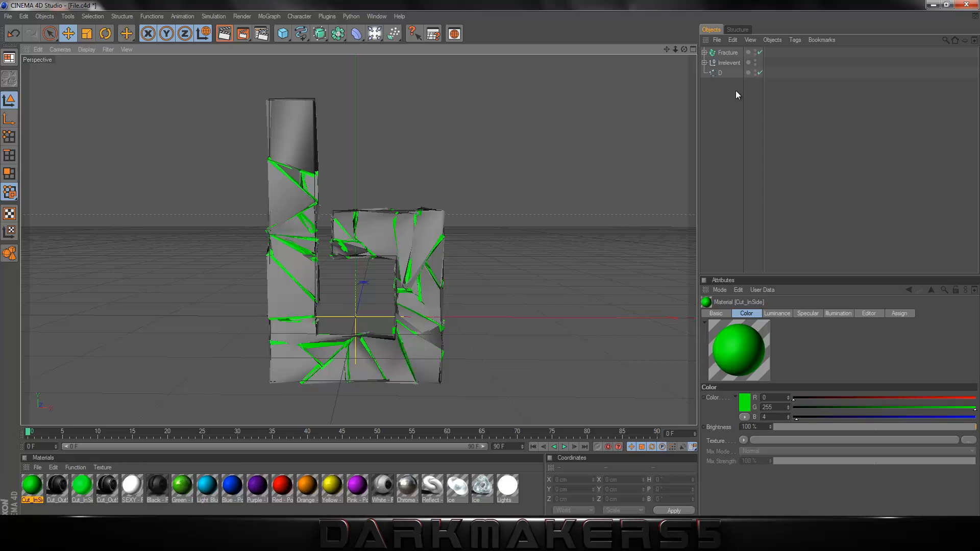
{"action": "mouse_move", "coordinate": [728, 71]}
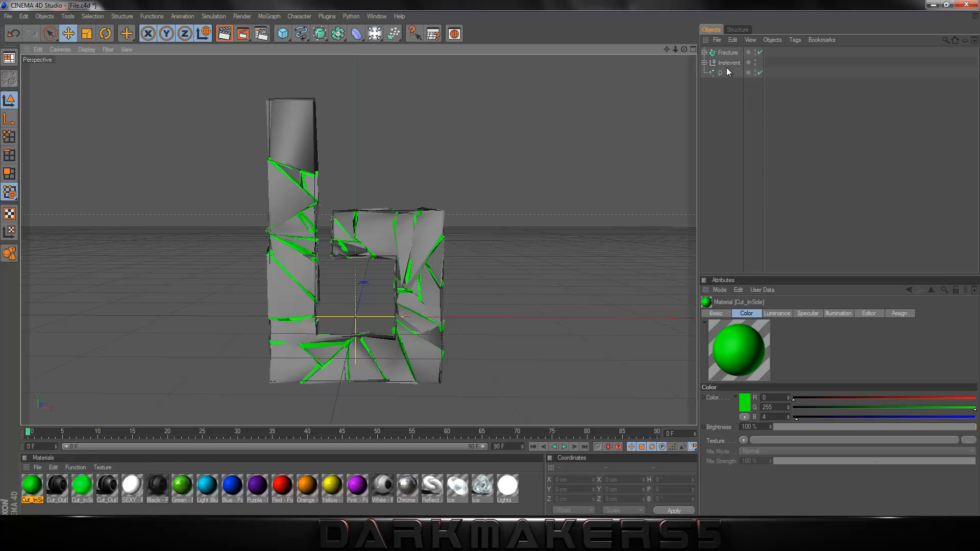
Step: Add a Cloner with a 5 cm Sphere child in Object mode distributing spheres along spline D
{"action": "left_click", "coordinate": [721, 73]}
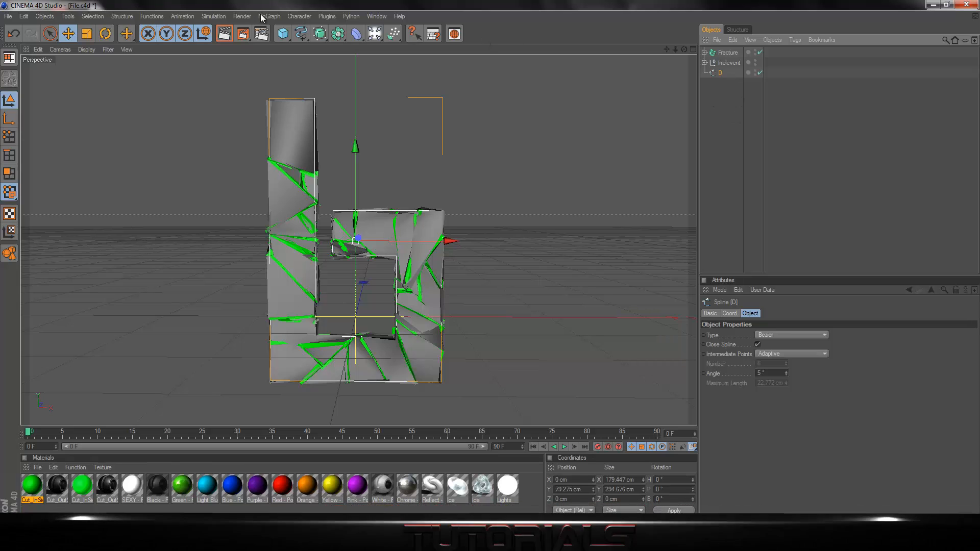
{"action": "left_click", "coordinate": [269, 16]}
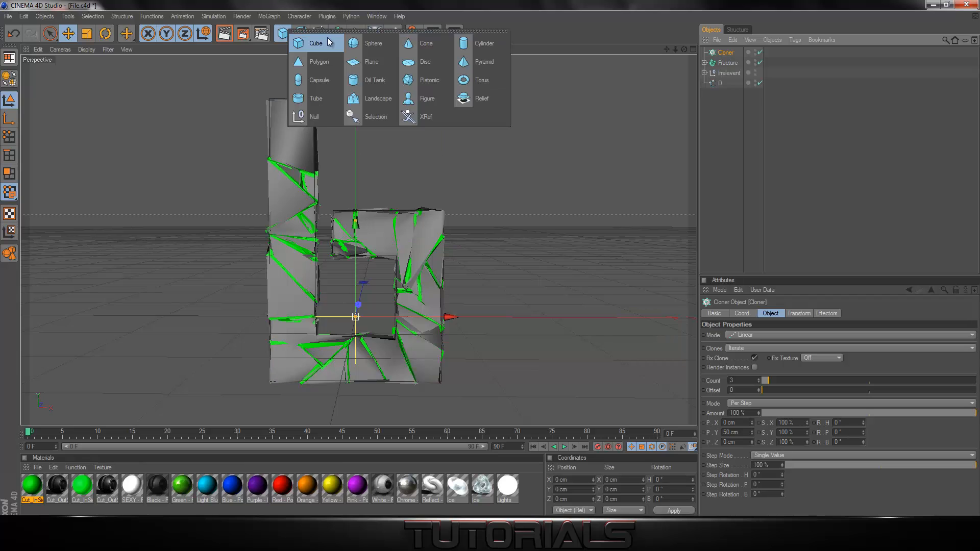
{"action": "left_click", "coordinate": [373, 43]}
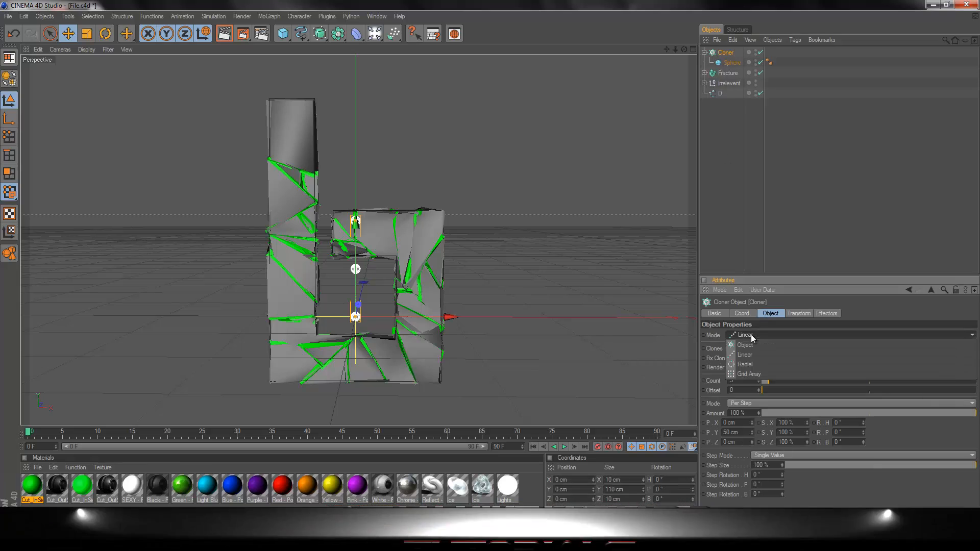
{"action": "left_click", "coordinate": [746, 345]}
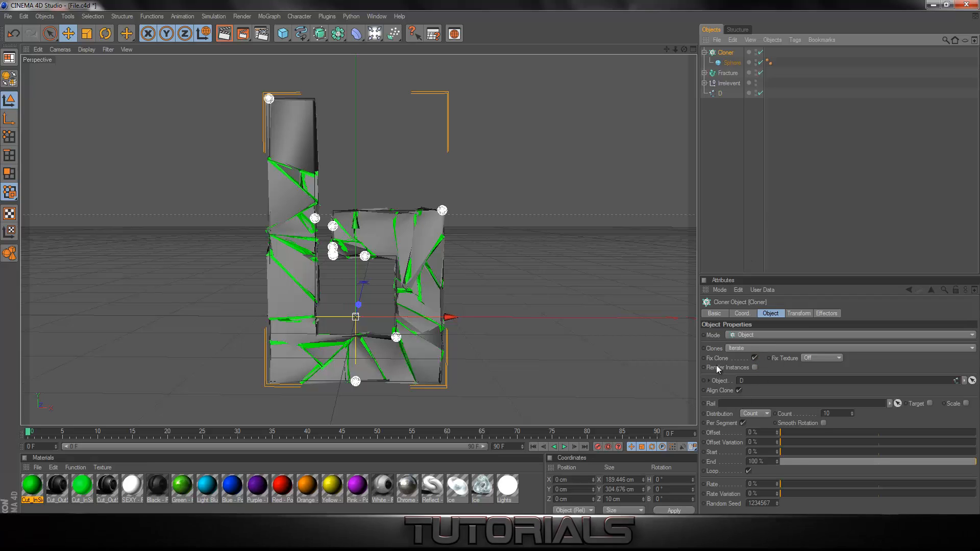
Step: Review the ten cloned spheres on the letter outline and fold the Cloner's children
{"action": "left_click", "coordinate": [616, 208]}
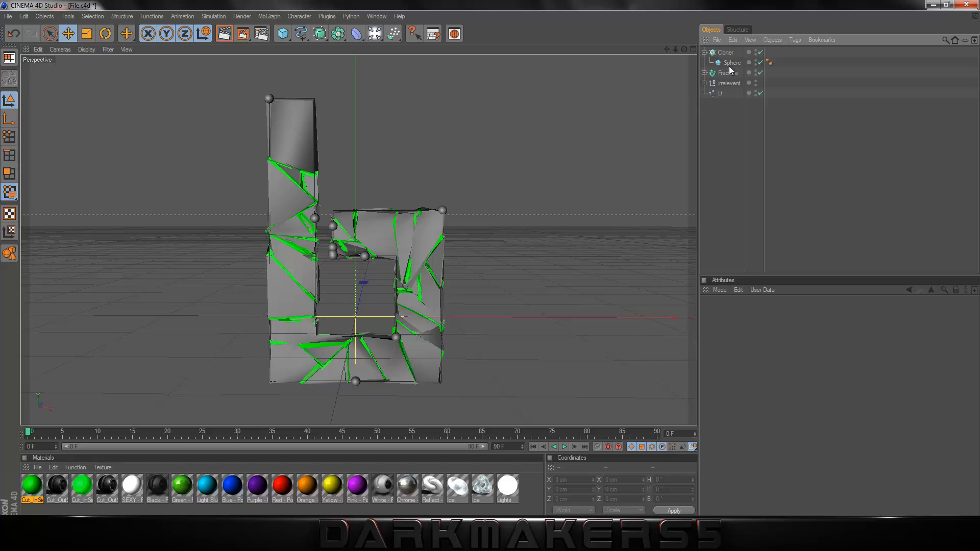
{"action": "left_click", "coordinate": [731, 62]}
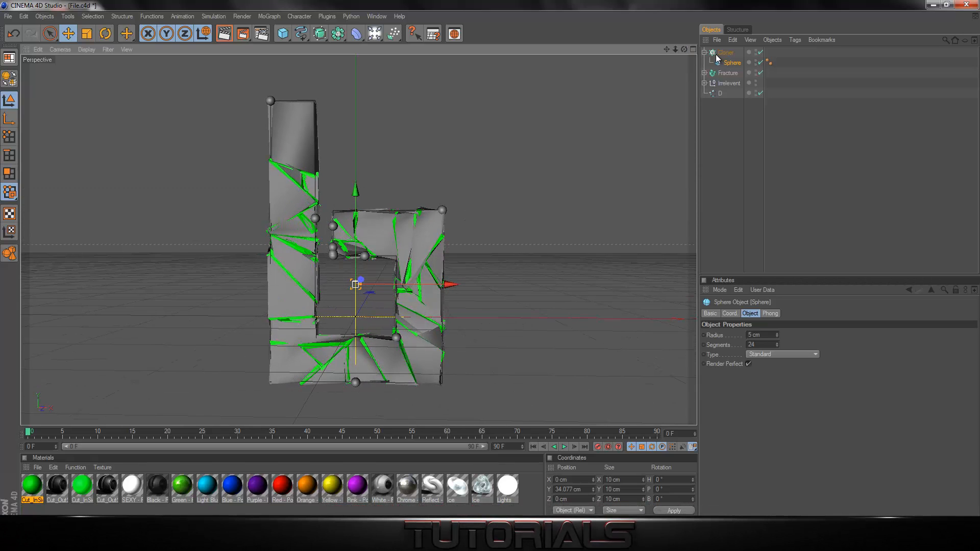
{"action": "left_click", "coordinate": [726, 52]}
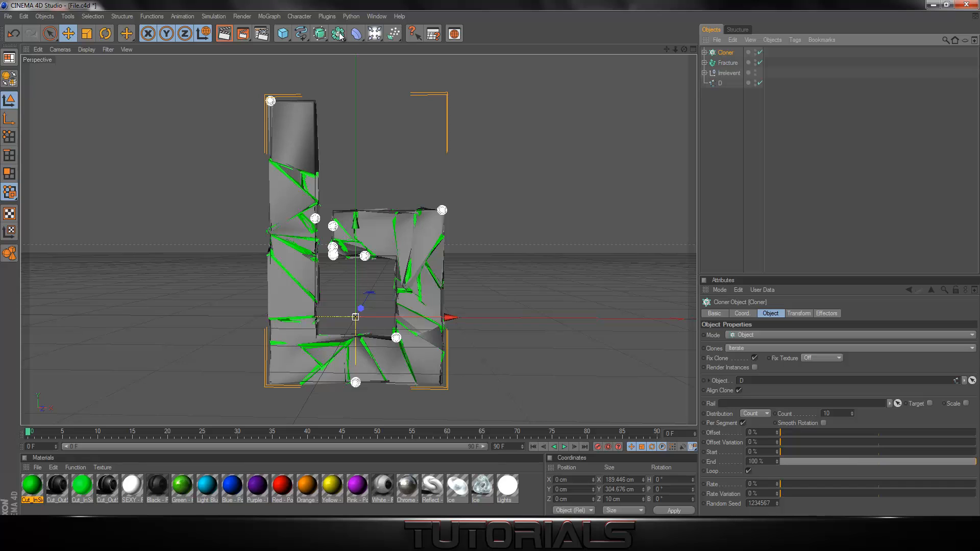
Step: Add a Metaball, nest the sphere Cloner inside it, and set its editor and render subdivision to 2 cm
{"action": "left_click", "coordinate": [337, 33]}
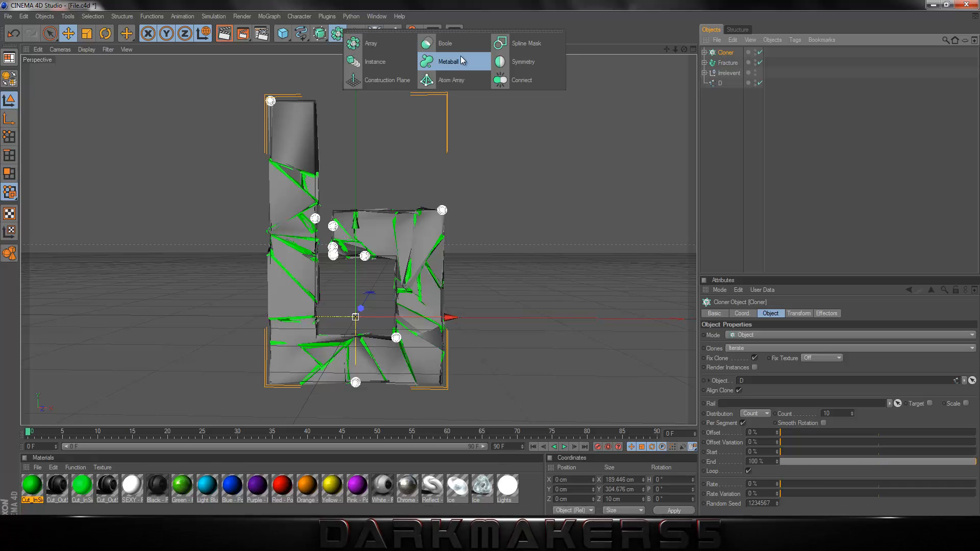
{"action": "left_click", "coordinate": [447, 62]}
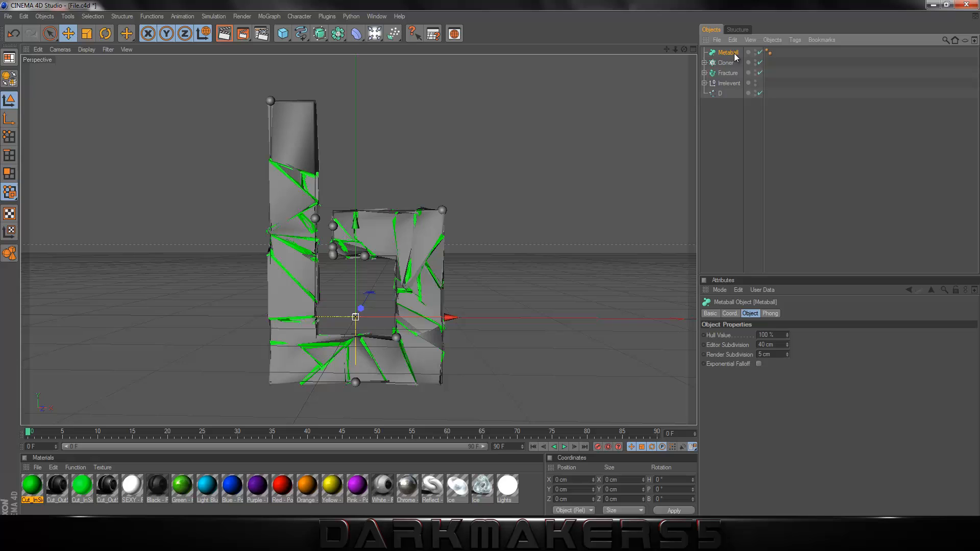
{"action": "mouse_move", "coordinate": [730, 60]}
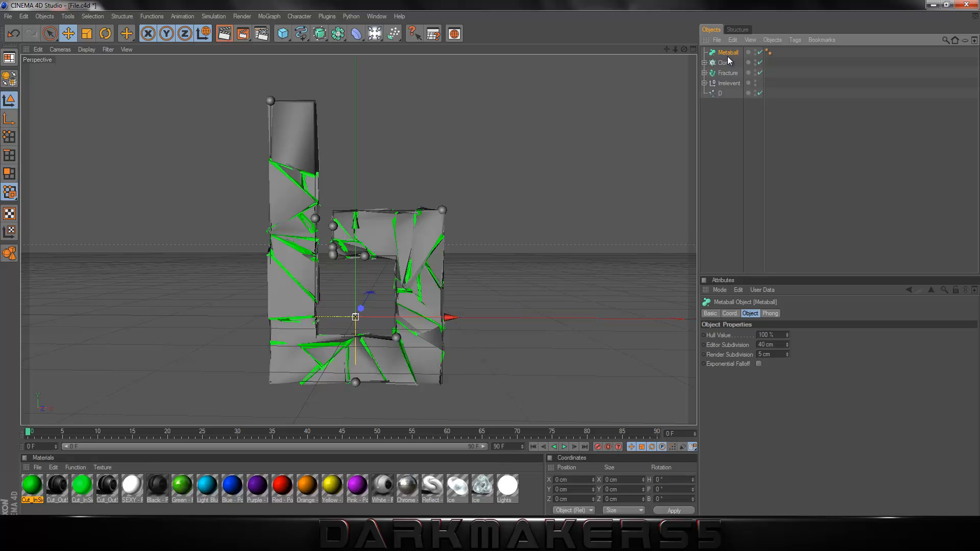
{"action": "mouse_move", "coordinate": [724, 68]}
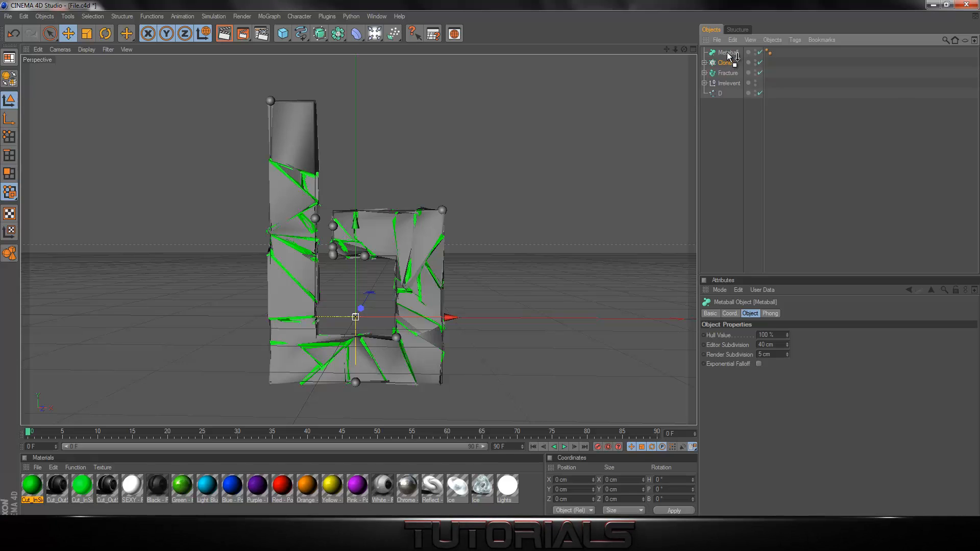
{"action": "left_click", "coordinate": [727, 52]}
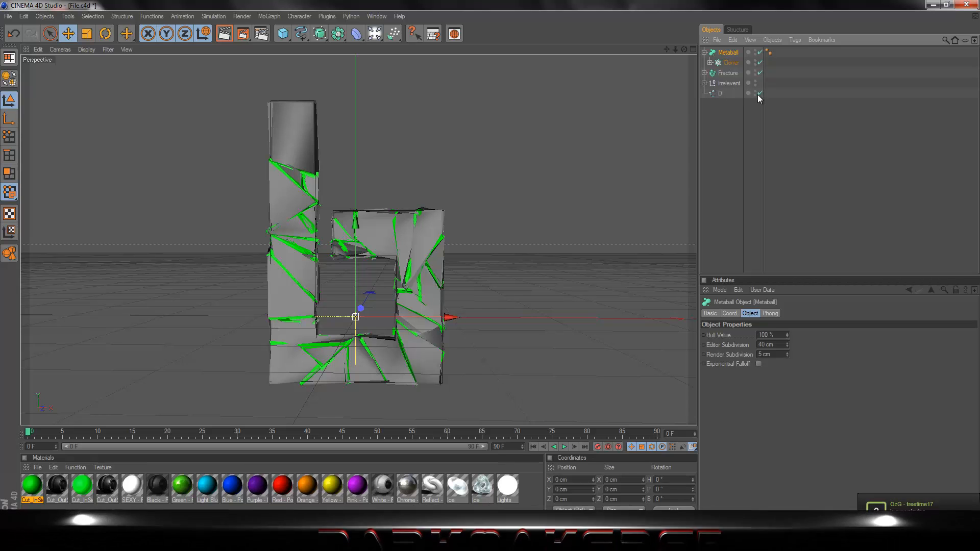
{"action": "left_click", "coordinate": [720, 93]}
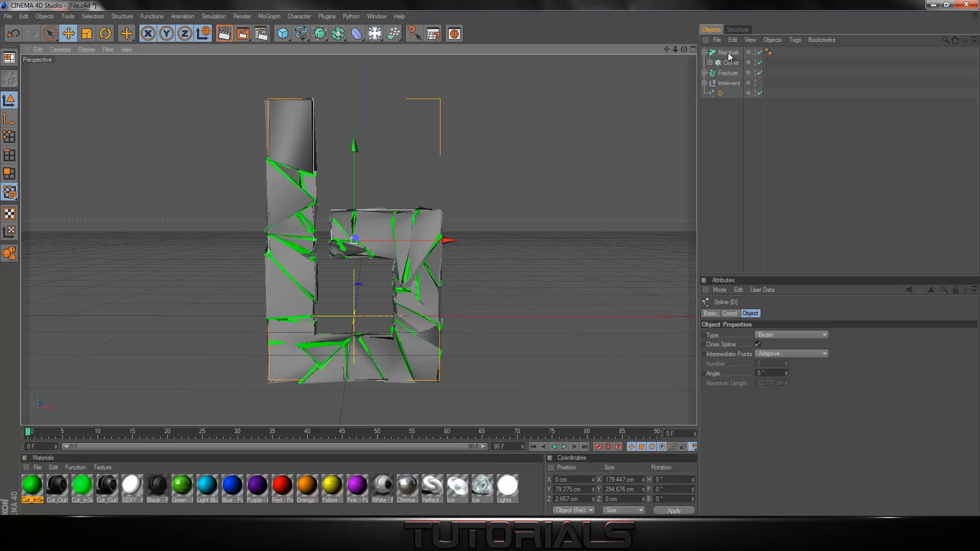
{"action": "left_click", "coordinate": [729, 52]}
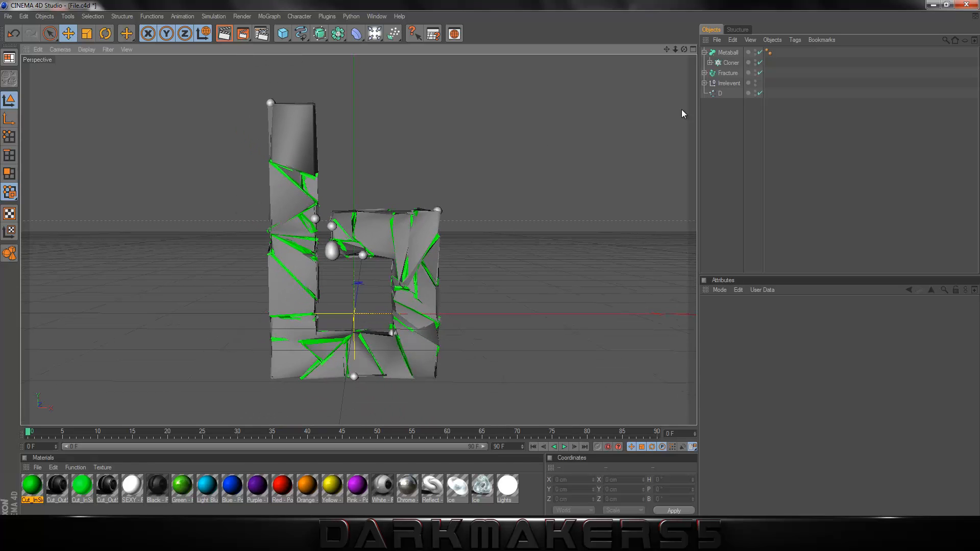
{"action": "left_click", "coordinate": [727, 52]}
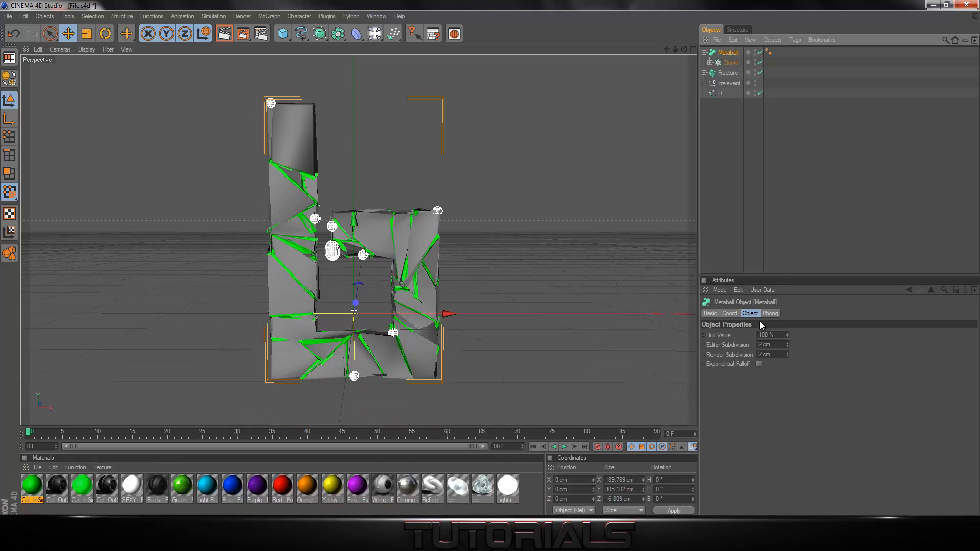
Step: Switch the Cloner's distribution from Count to Step with a 30 cm step distance
{"action": "left_click", "coordinate": [729, 63]}
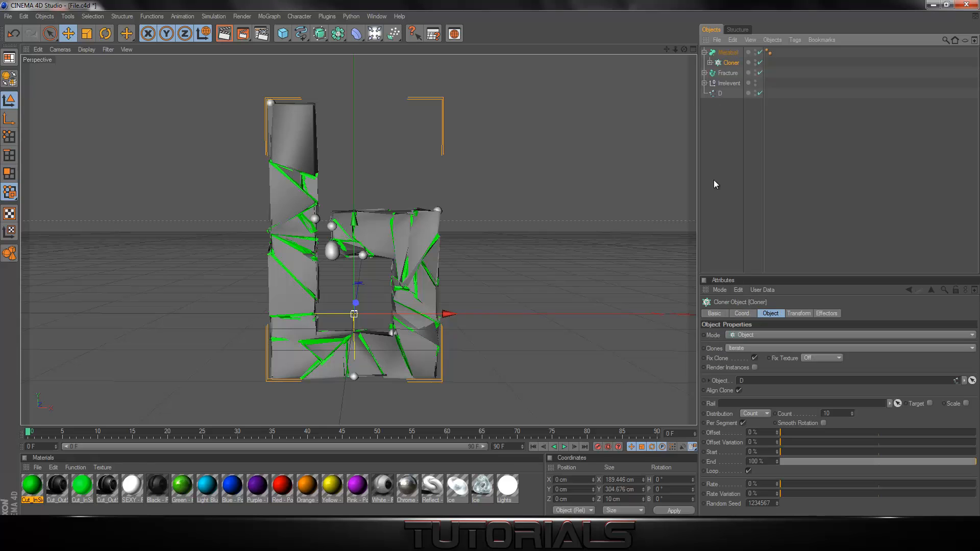
{"action": "mouse_move", "coordinate": [750, 420]}
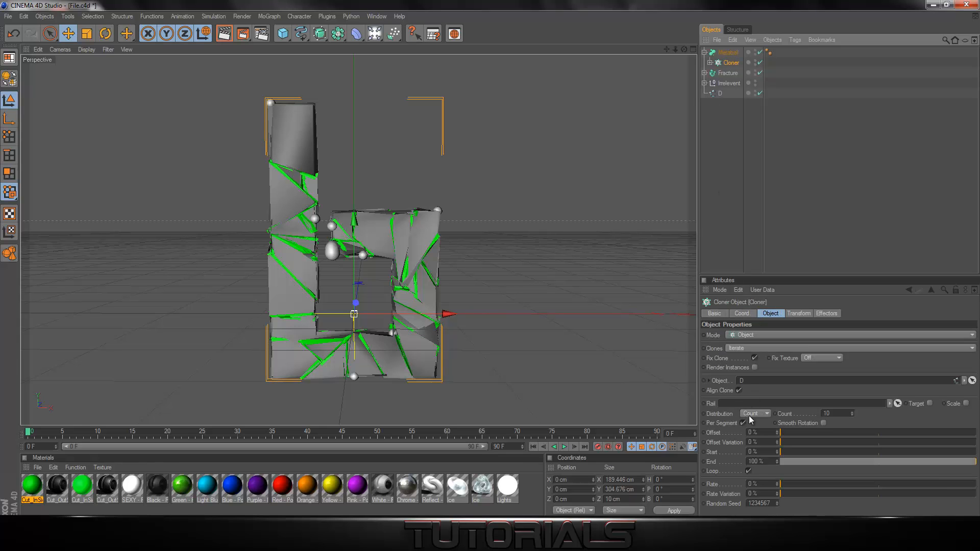
{"action": "left_click", "coordinate": [755, 413]}
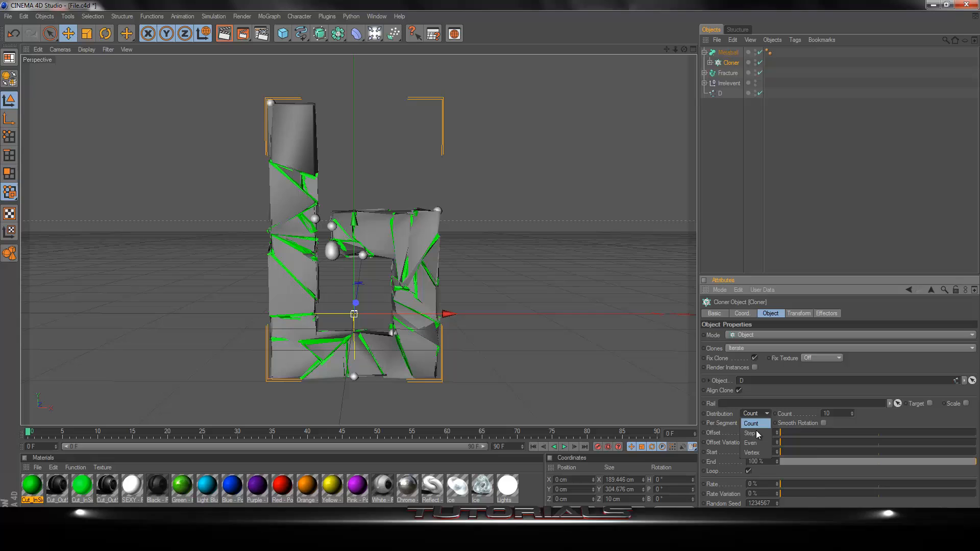
{"action": "left_click", "coordinate": [753, 434]}
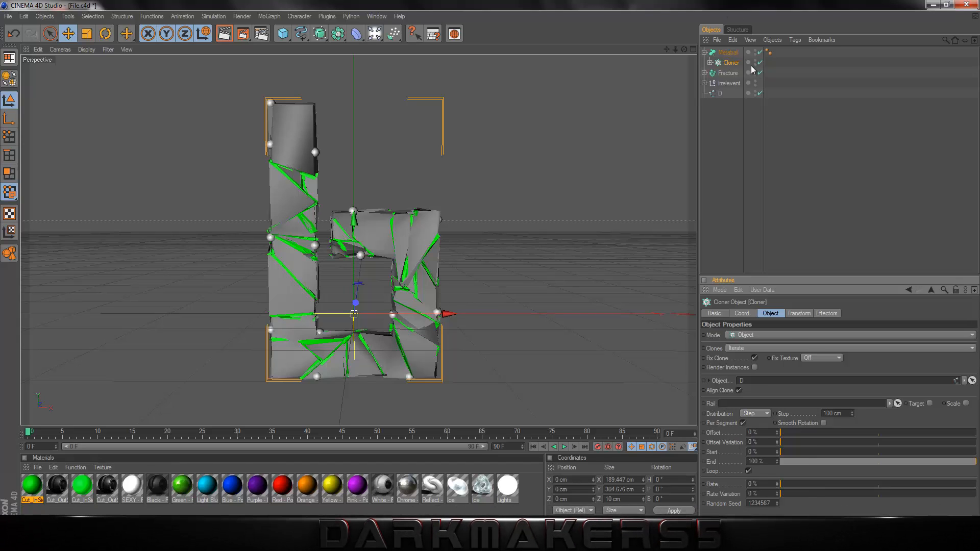
{"action": "triple_click", "coordinate": [832, 414]}
{"action": "type", "text": "30"}
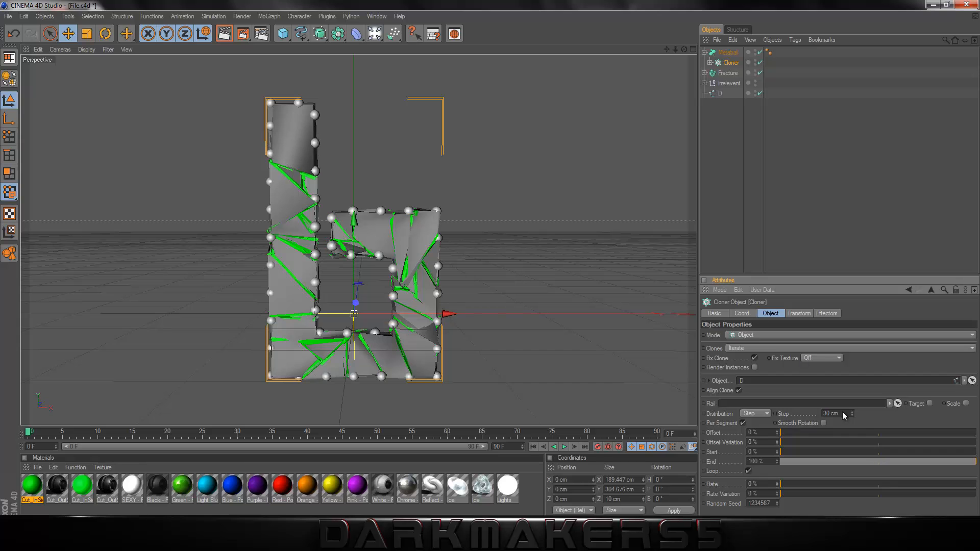
{"action": "mouse_move", "coordinate": [803, 459]}
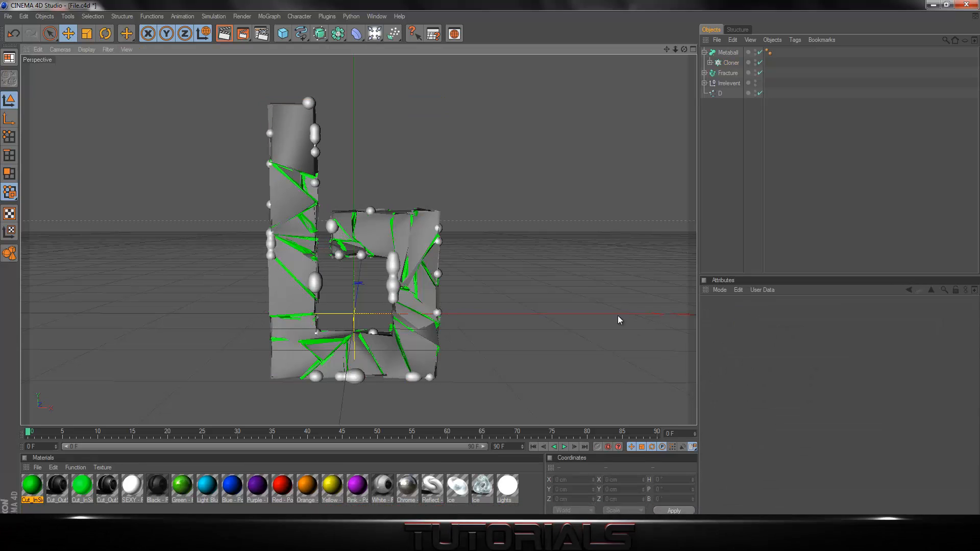
Step: Enable luminance at 5% brightness on the Green material and adjust its reflection to use Fresnel
{"action": "left_click", "coordinate": [728, 52]}
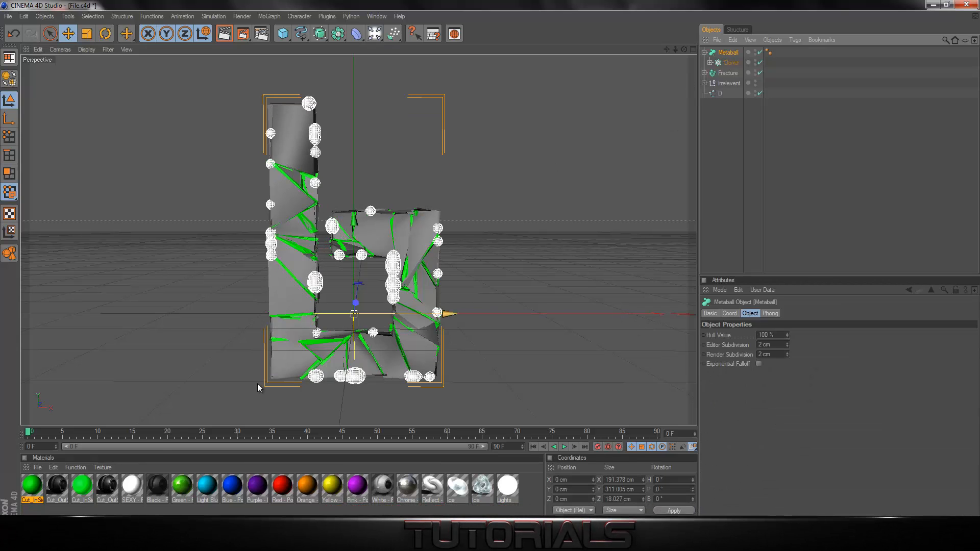
{"action": "double_click", "coordinate": [180, 487]}
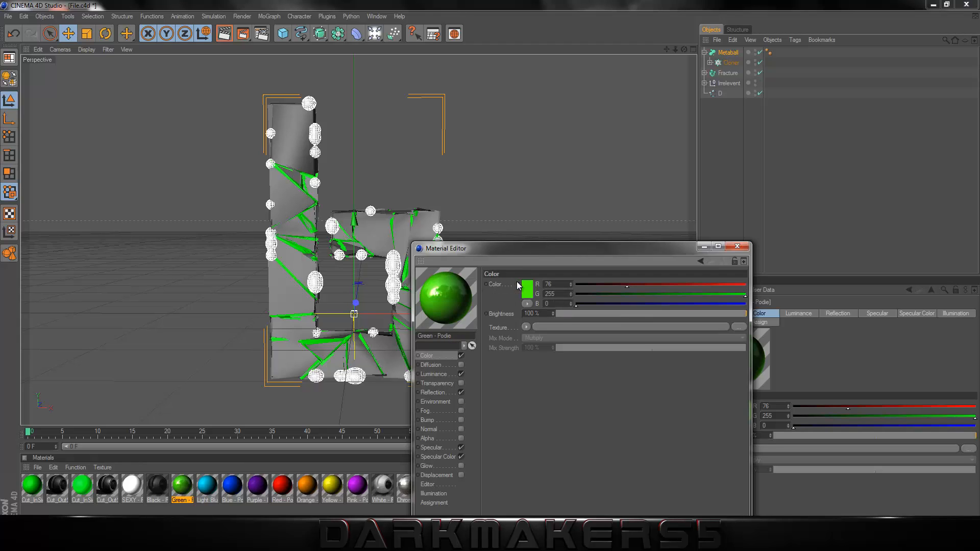
{"action": "left_click", "coordinate": [434, 374]}
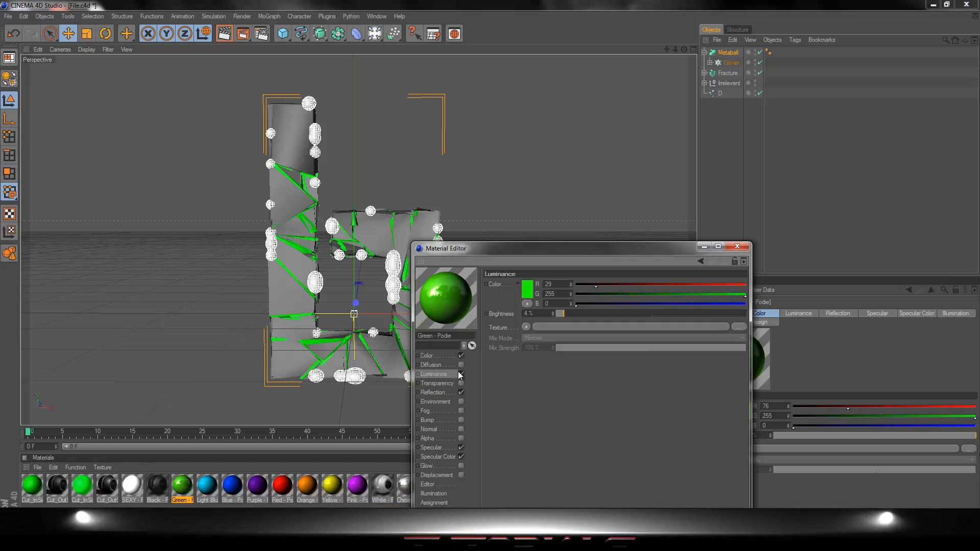
{"action": "left_click", "coordinate": [462, 374]}
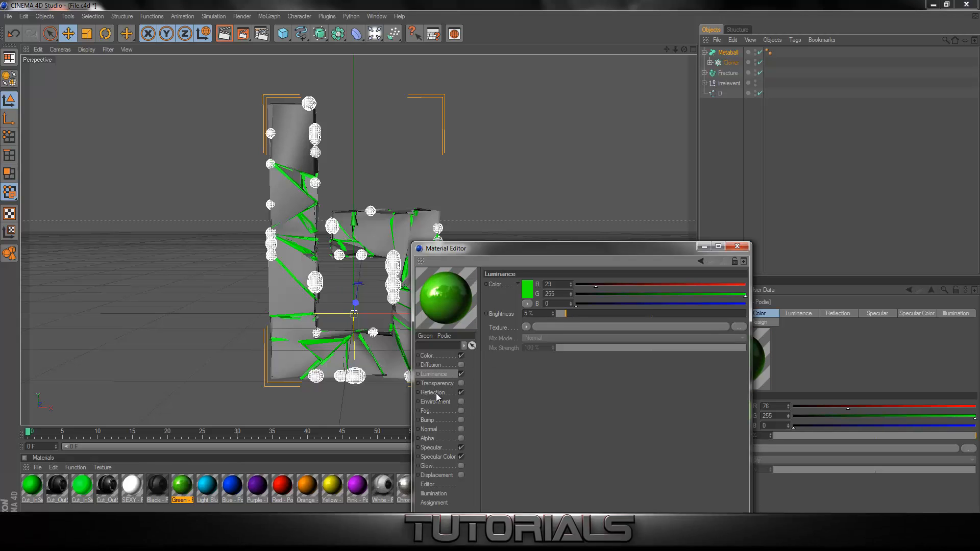
{"action": "left_click", "coordinate": [433, 392]}
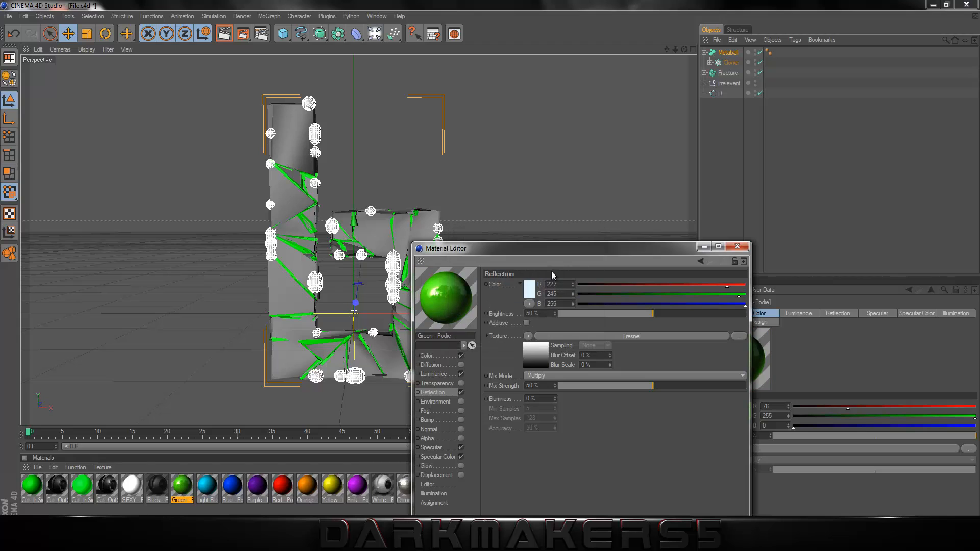
{"action": "mouse_move", "coordinate": [653, 322]}
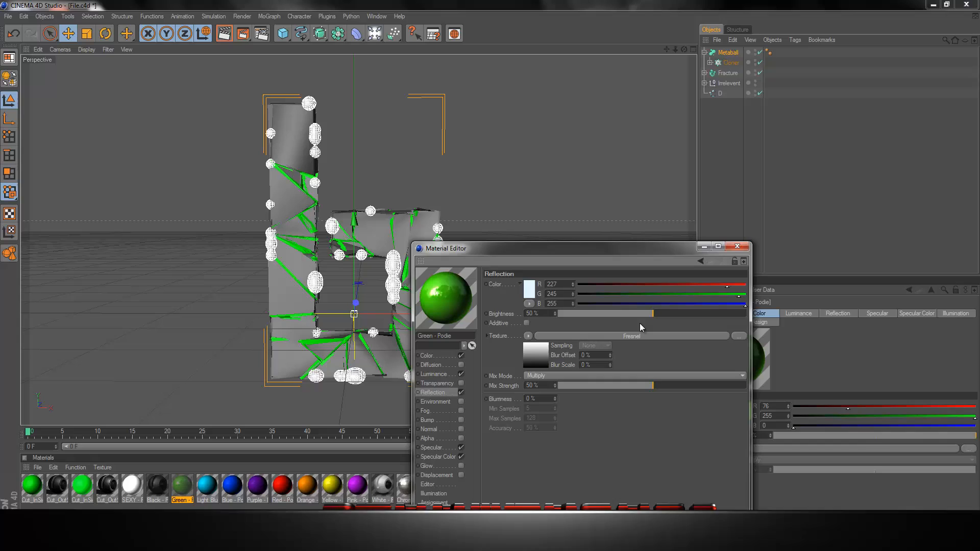
{"action": "mouse_move", "coordinate": [636, 384]}
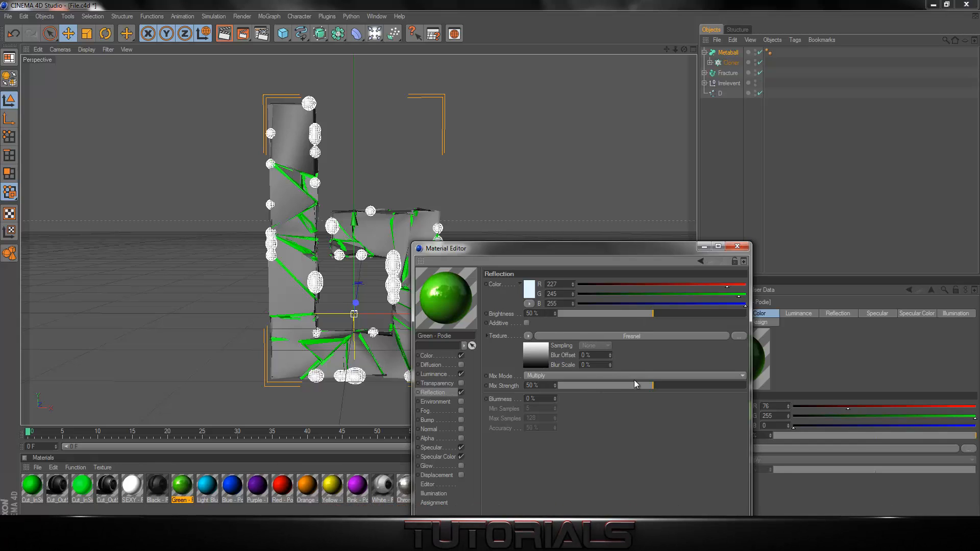
{"action": "mouse_move", "coordinate": [530, 336]}
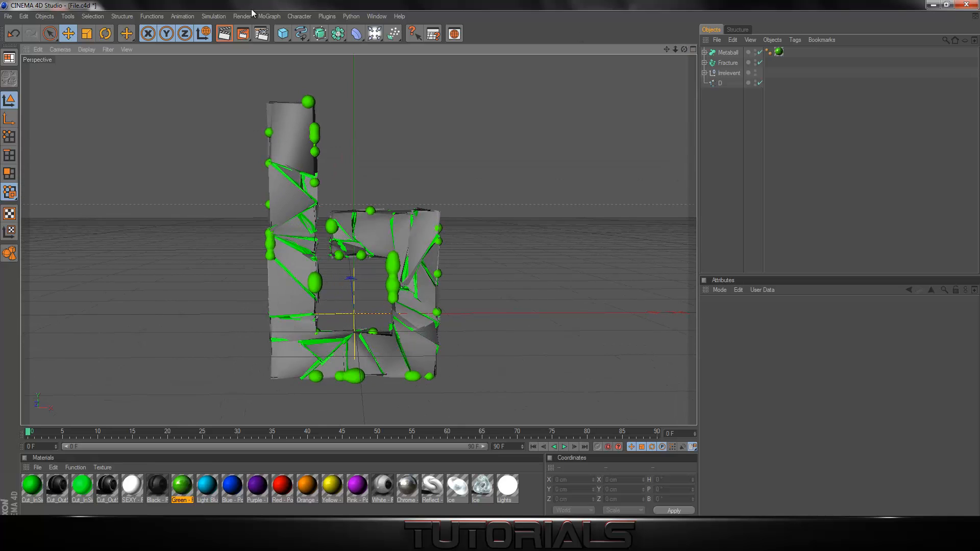
{"action": "mouse_move", "coordinate": [728, 82]}
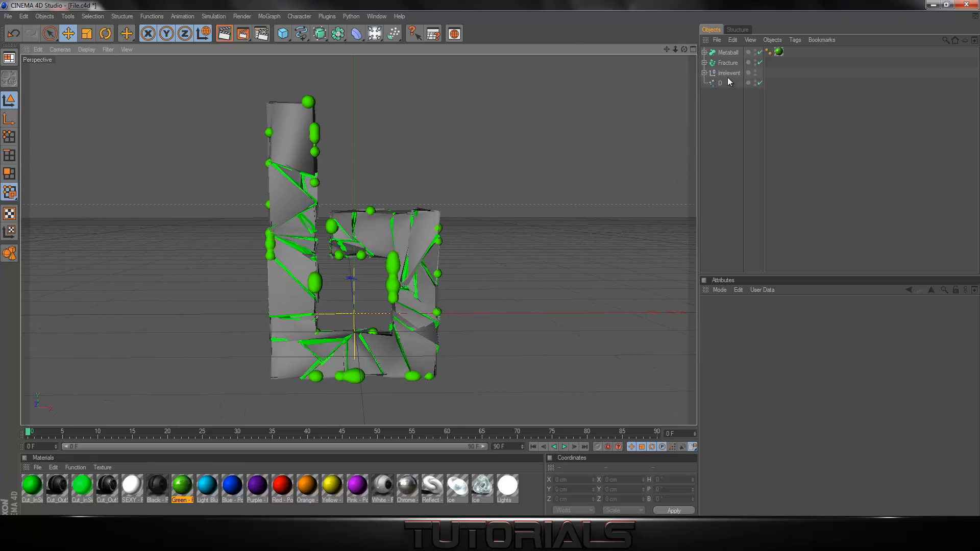
Step: Remove the Object Glow effect from the render settings
{"action": "left_click", "coordinate": [729, 72]}
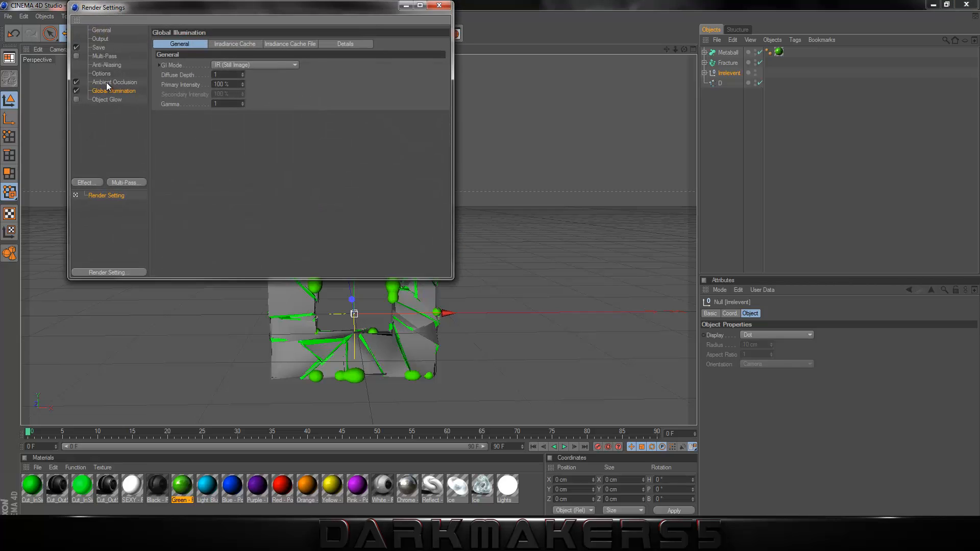
{"action": "left_click", "coordinate": [107, 99]}
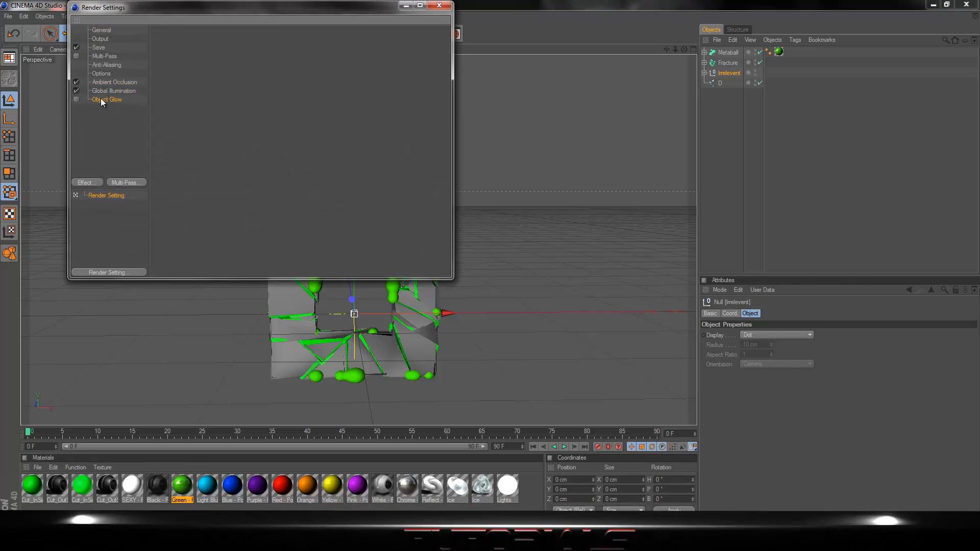
{"action": "left_click", "coordinate": [108, 99]}
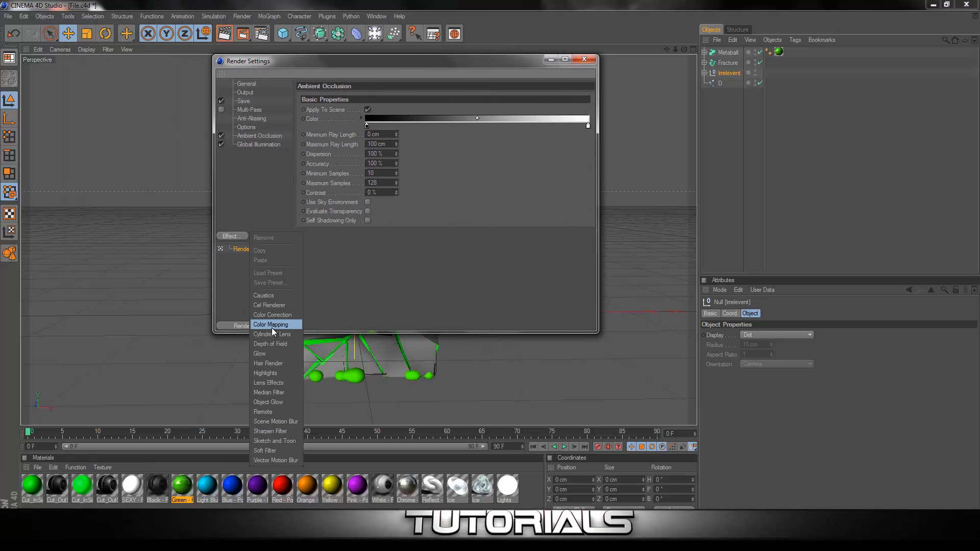
{"action": "mouse_move", "coordinate": [270, 344]}
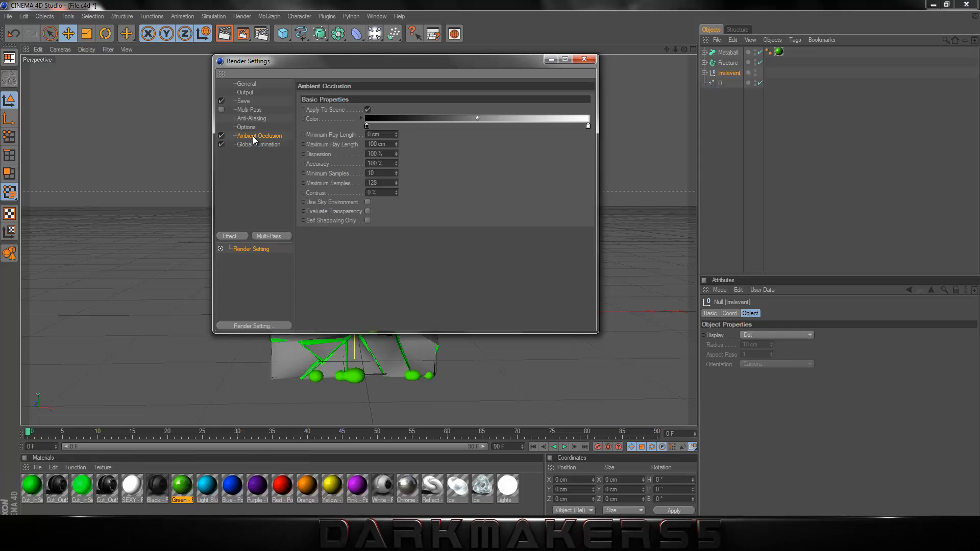
Step: Add Ambient Occlusion and Global Illumination render effects and close Render Settings
{"action": "left_click", "coordinate": [231, 236]}
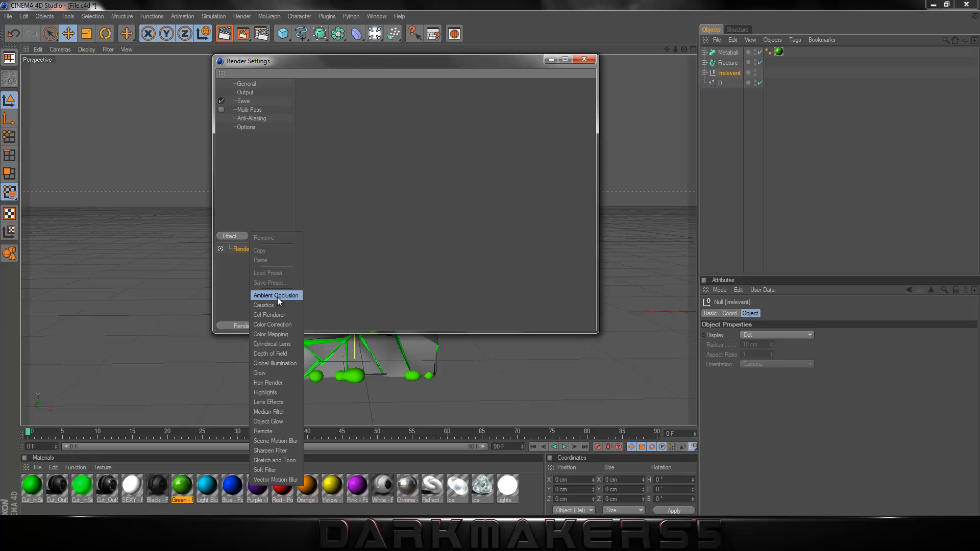
{"action": "left_click", "coordinate": [275, 295]}
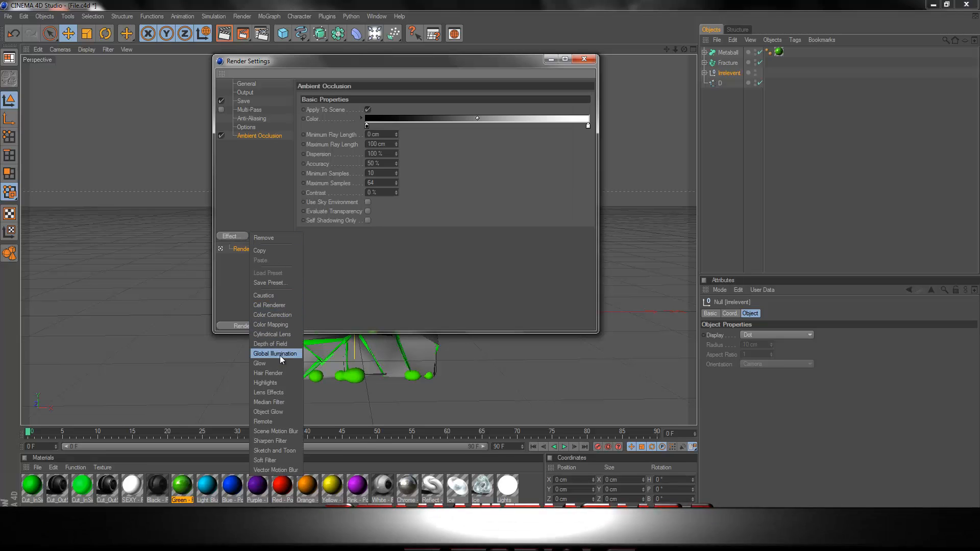
{"action": "left_click", "coordinate": [274, 354]}
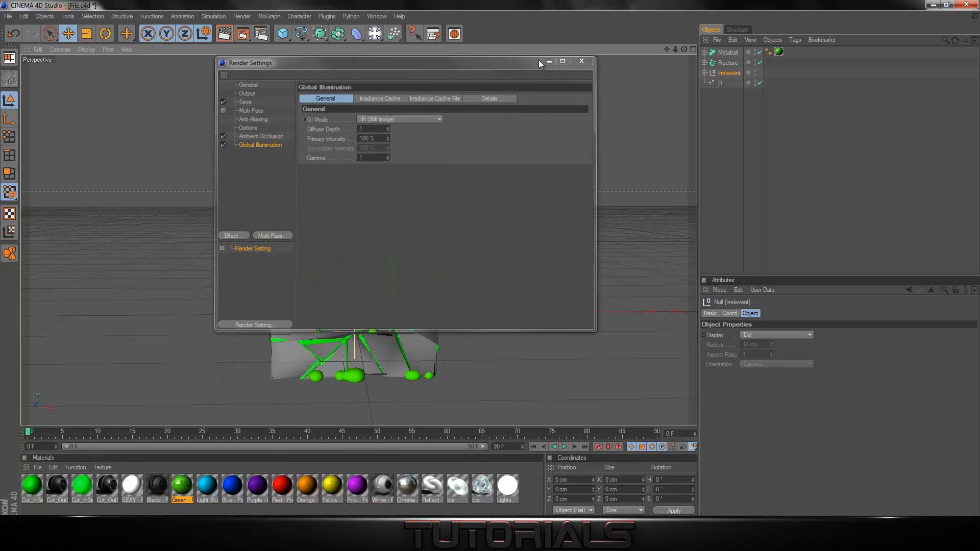
{"action": "left_click", "coordinate": [581, 60]}
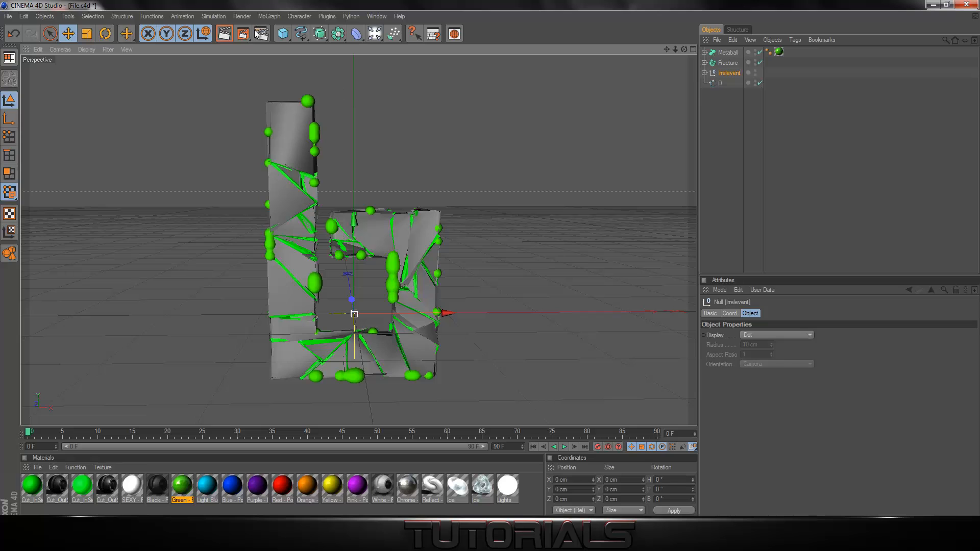